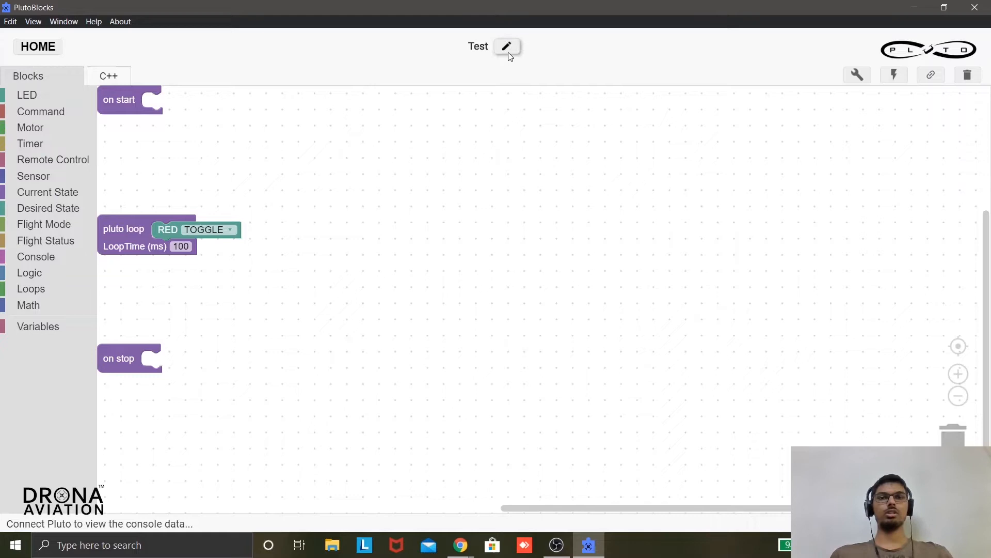
Rename the project from Test to 'Basic blocks' via the Project Name dialog.
left_click(506, 46)
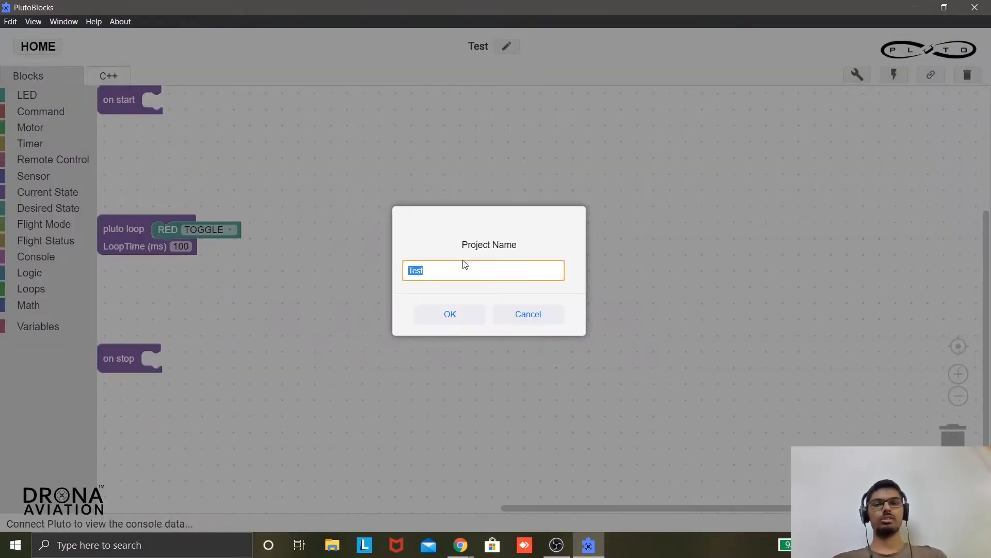
mouse_move(461, 276)
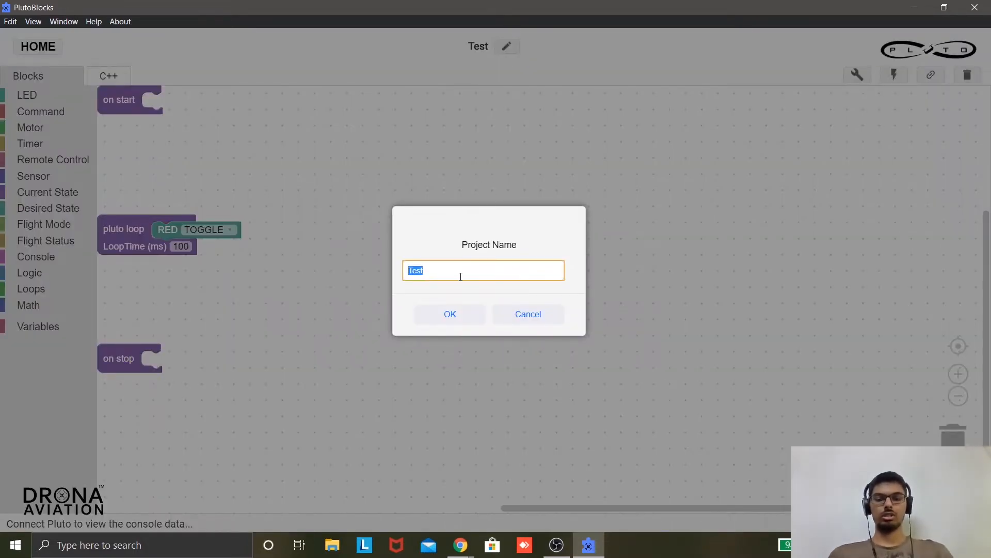
type("Basic blo")
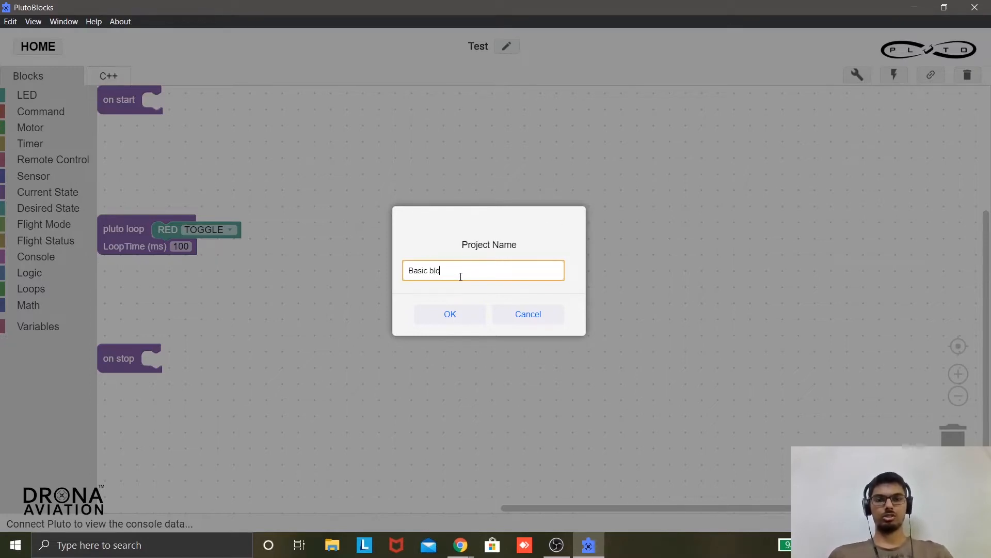
left_click(449, 314)
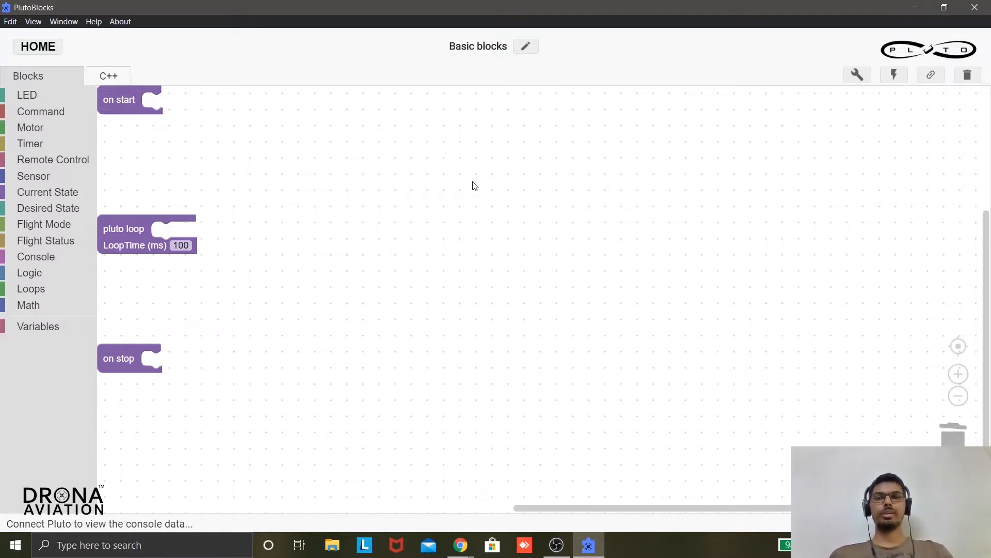
mouse_move(221, 353)
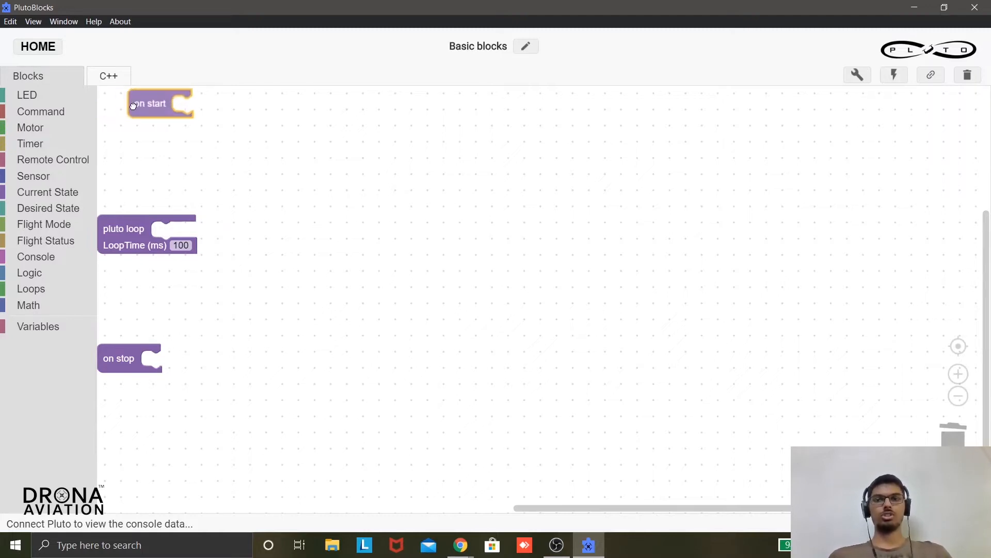
Stack on start, pluto loop and on stop vertically near the canvas centre.
left_click_drag(160, 104, 460, 156)
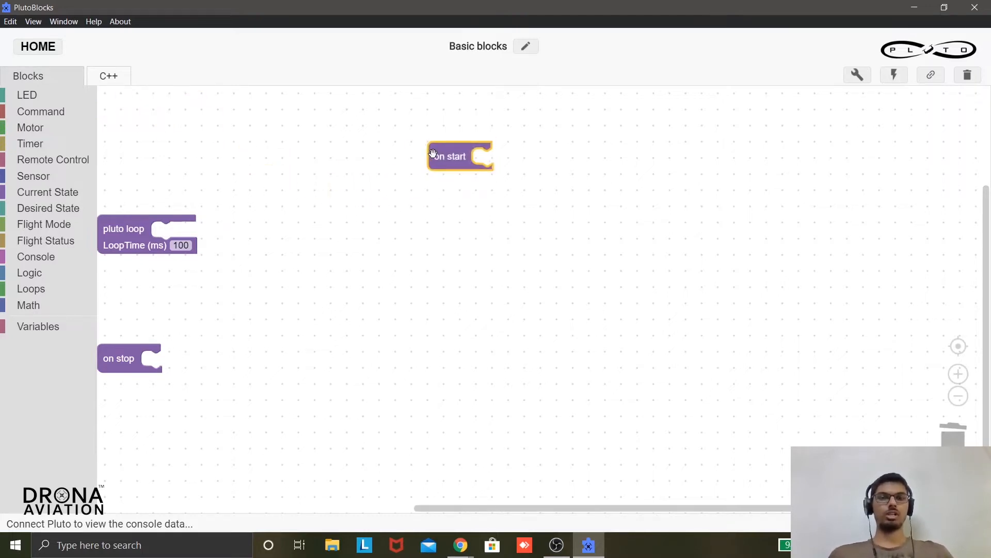
mouse_move(379, 142)
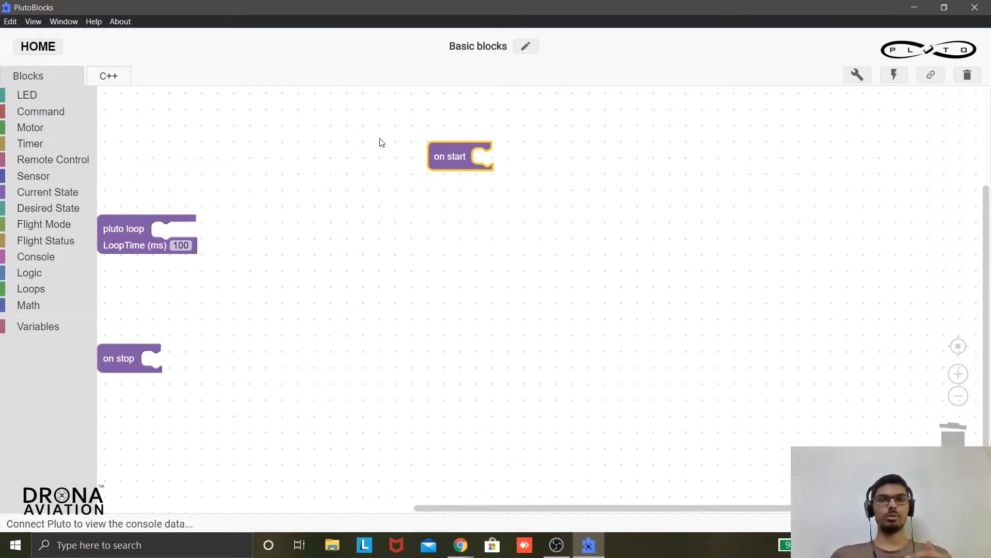
mouse_move(133, 236)
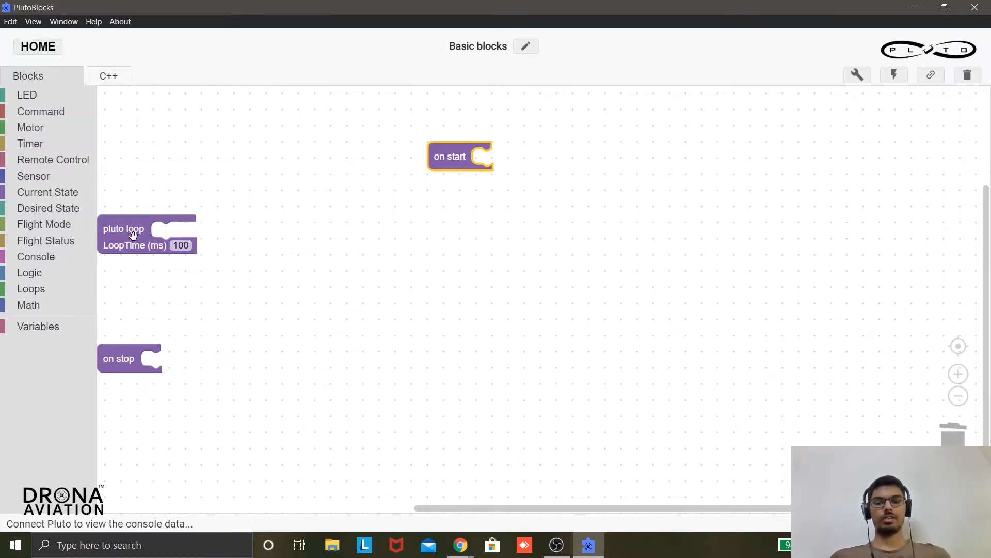
left_click_drag(123, 229, 455, 229)
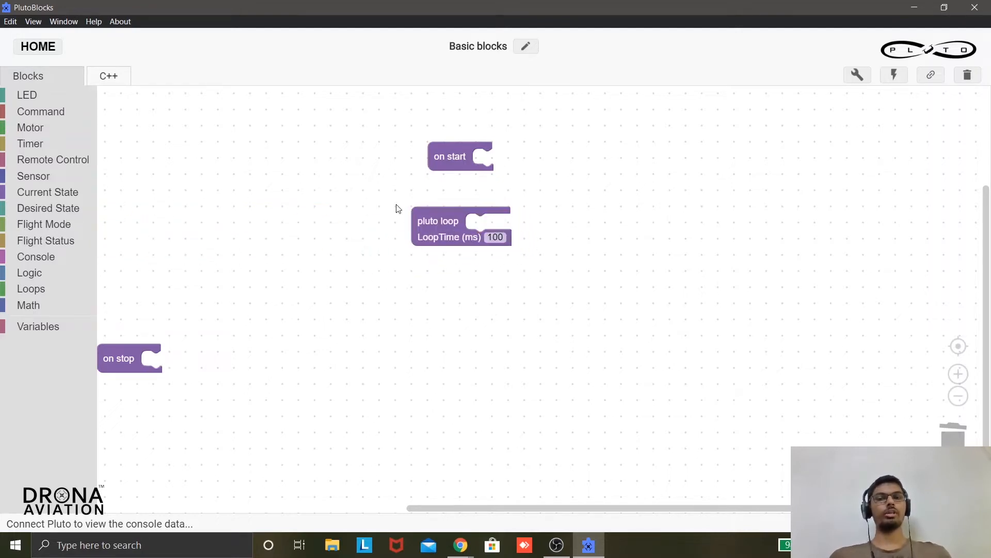
mouse_move(424, 225)
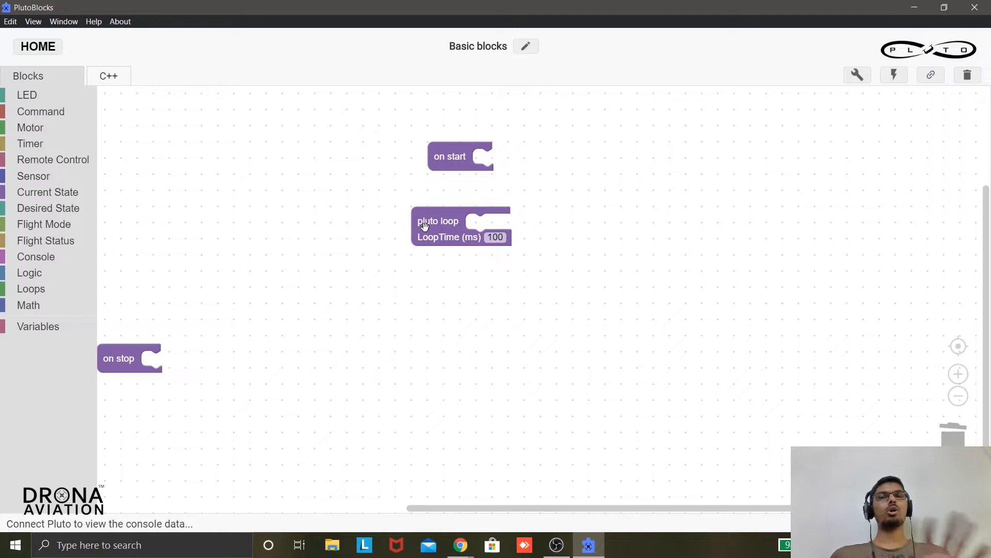
mouse_move(438, 221)
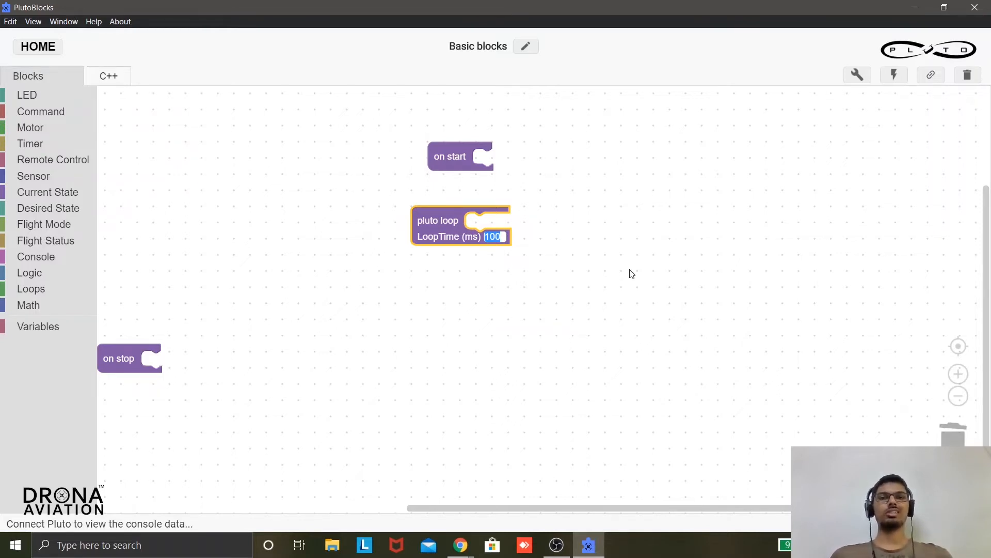
mouse_move(549, 247)
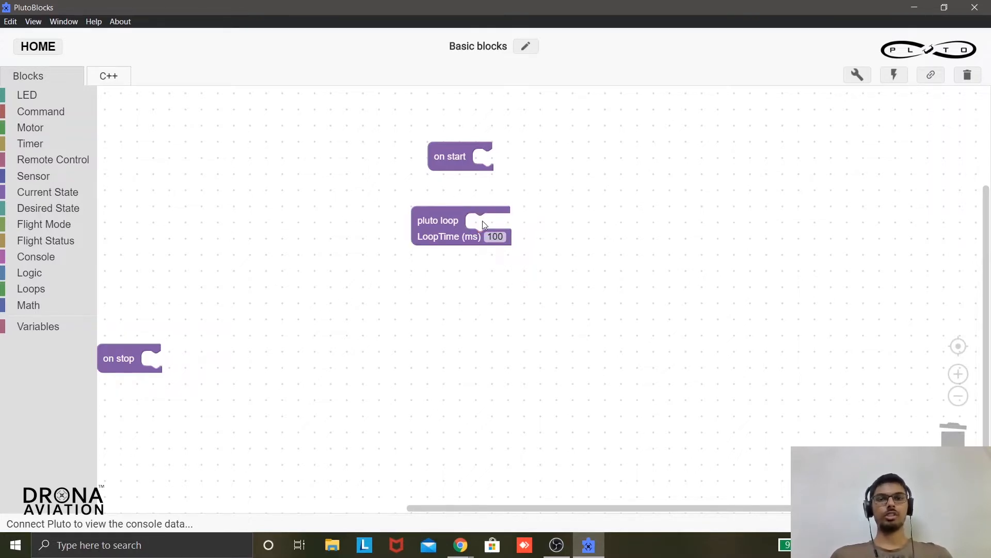
left_click(461, 224)
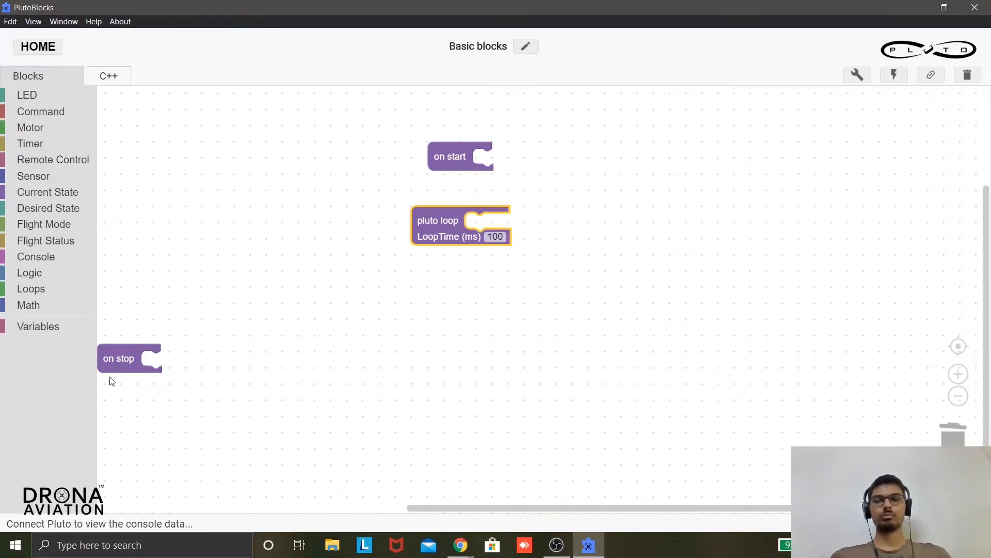
left_click_drag(118, 359, 429, 286)
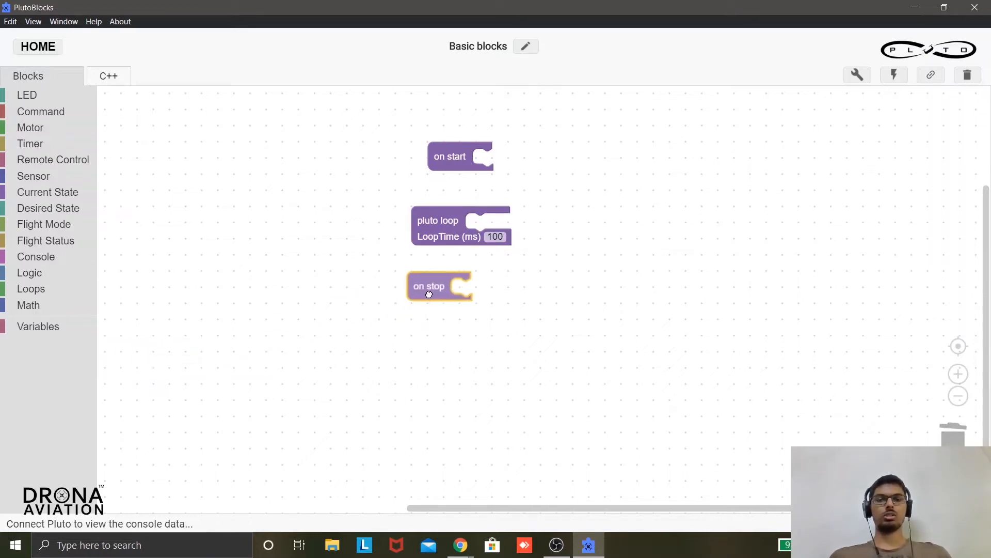
mouse_move(431, 285)
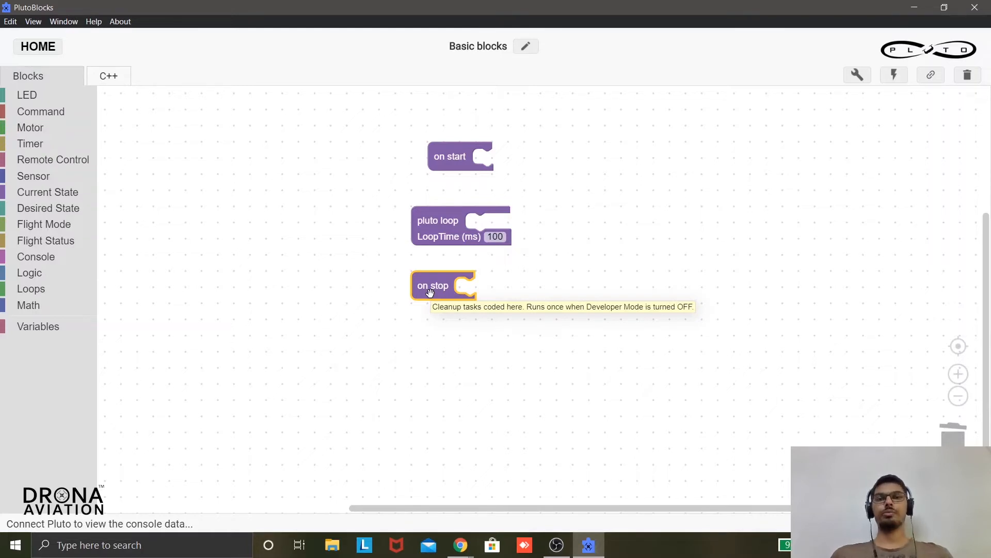
mouse_move(590, 205)
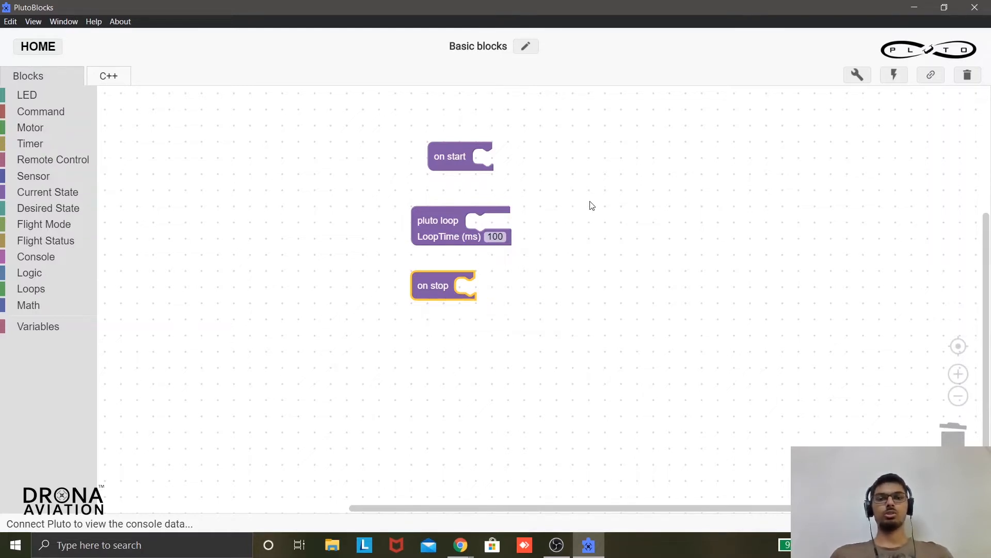
Clean up the blocks so the three event blocks align in a top-left column.
right_click(590, 205)
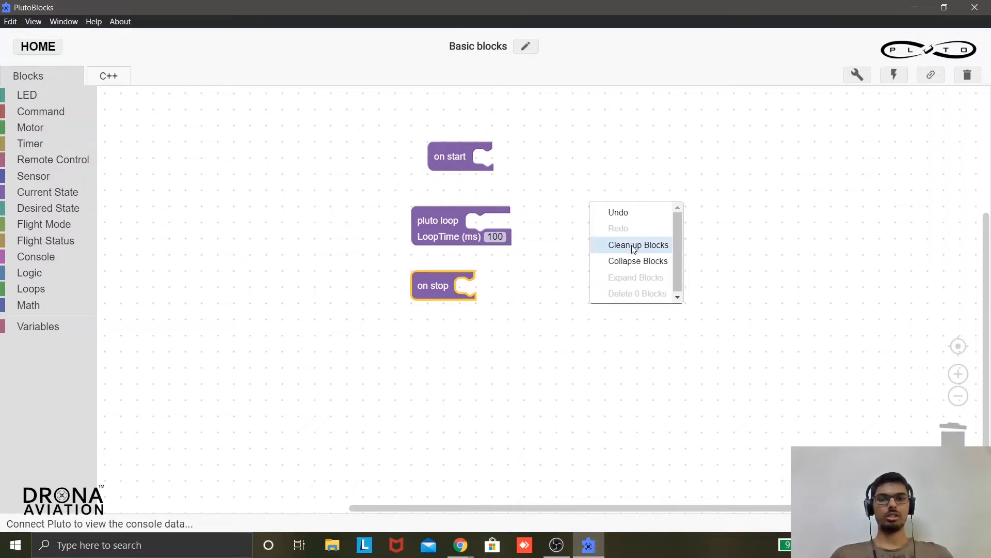
left_click(639, 245)
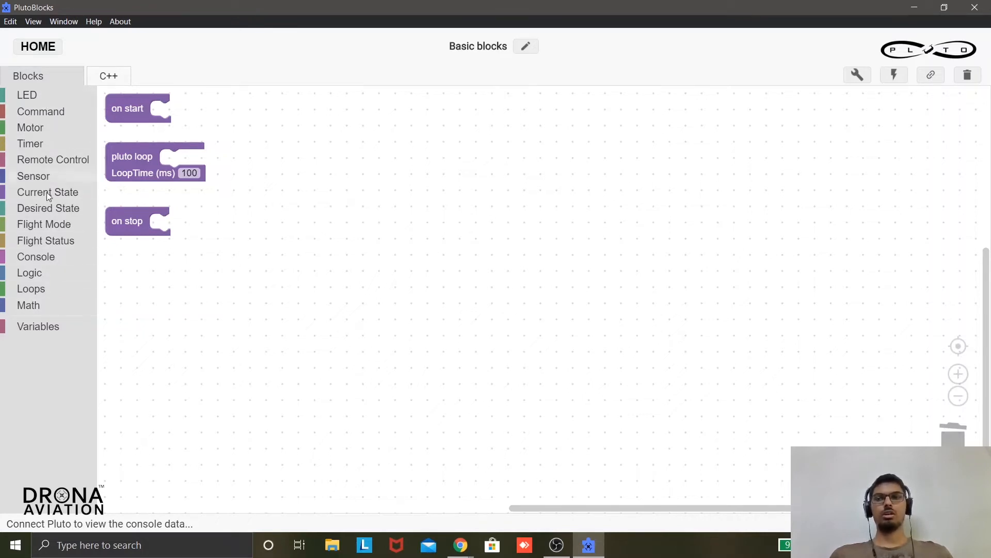
mouse_move(247, 247)
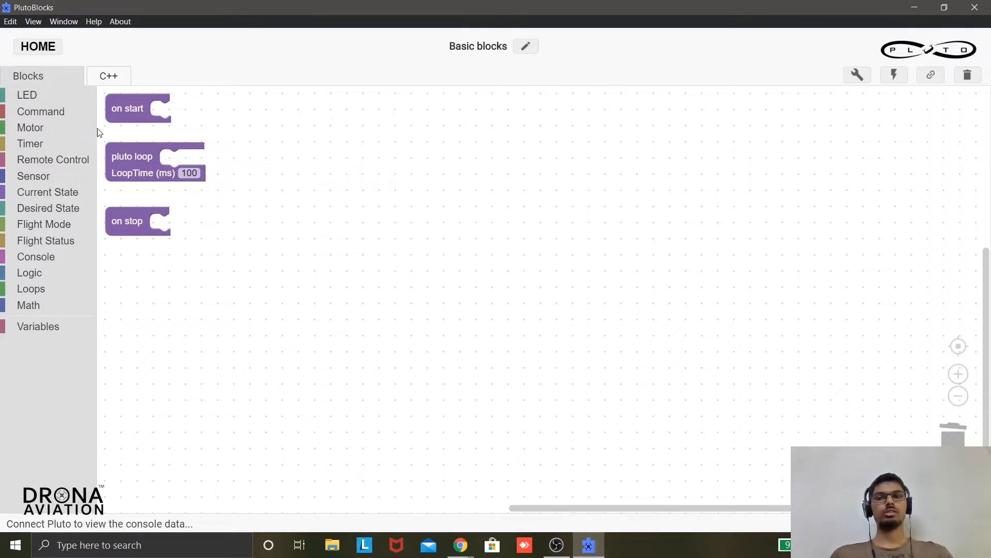
Add a take off 150 cm command inside the on start block.
left_click(27, 95)
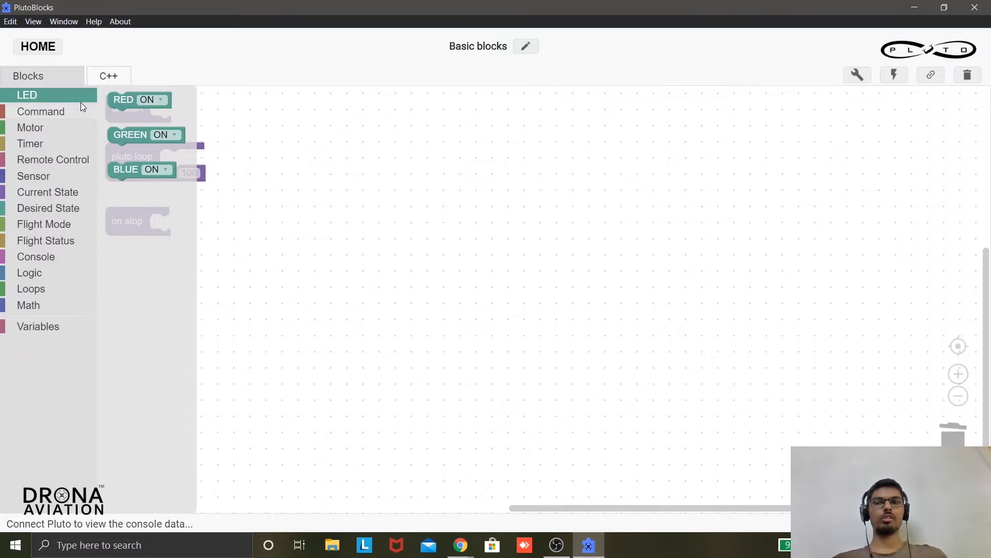
mouse_move(72, 129)
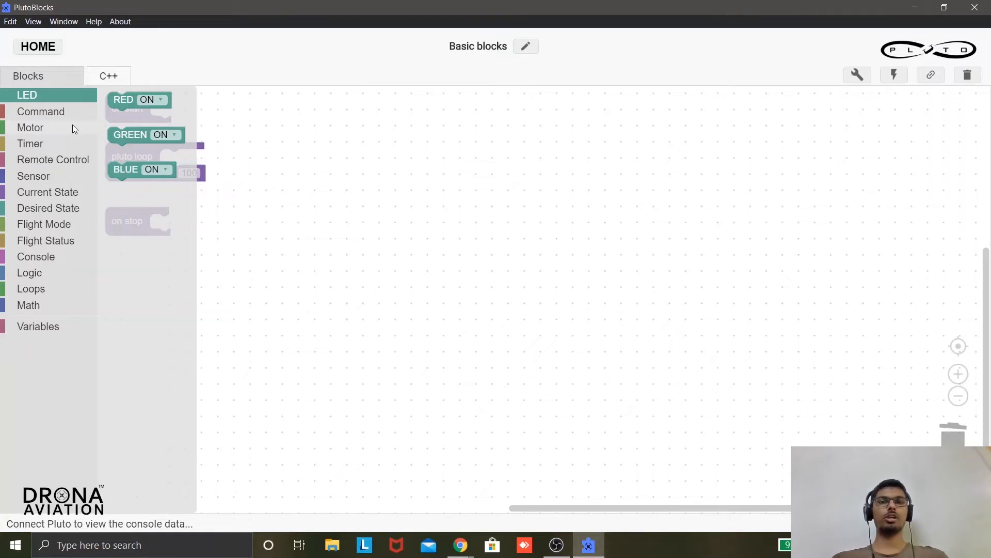
left_click(40, 111)
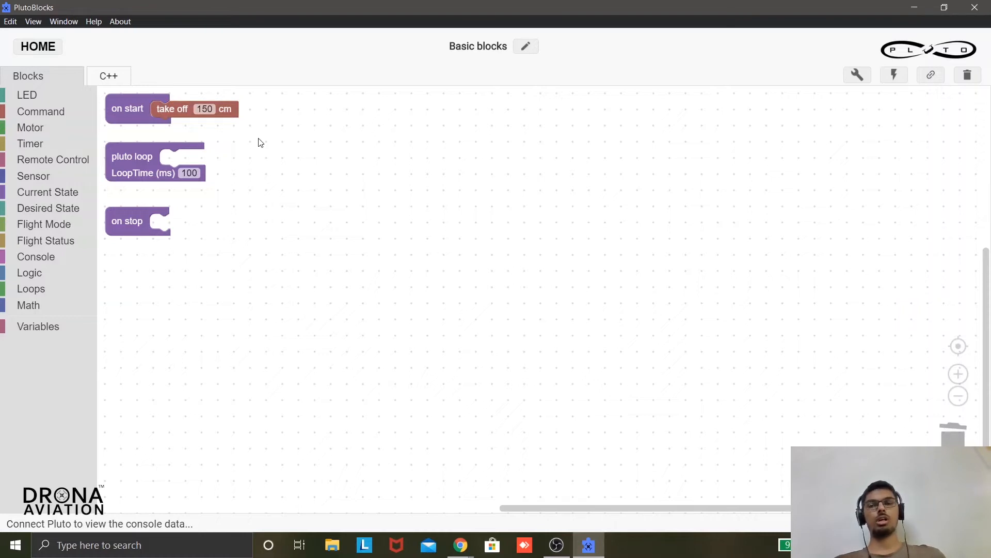
Add a land at speed 105 command inside the on stop block.
left_click(40, 111)
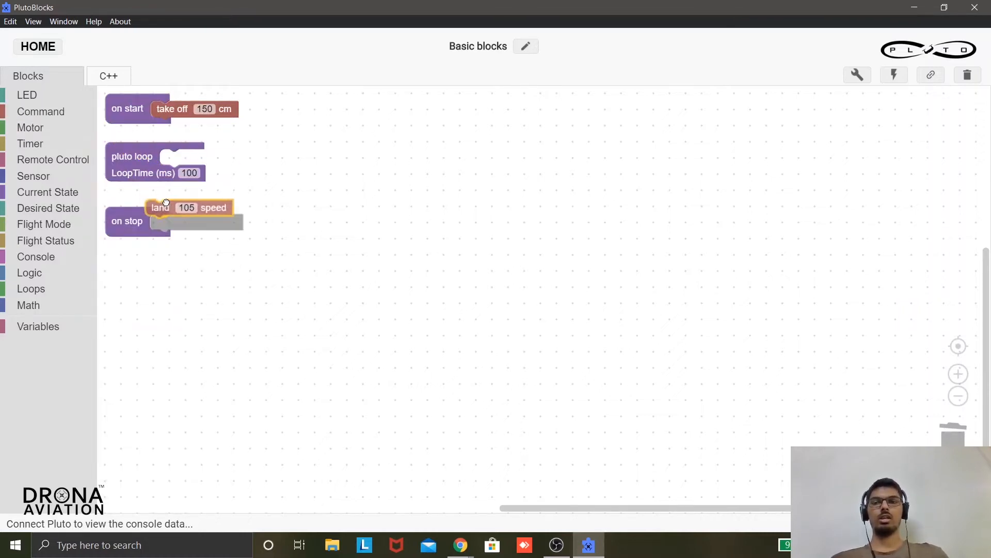
left_click_drag(190, 207, 194, 222)
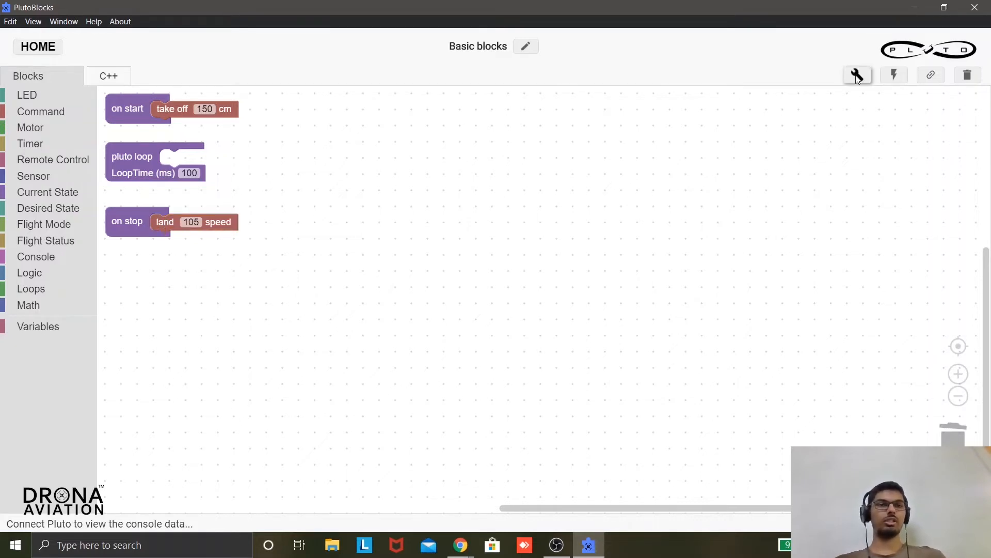
Build the project, connect Wi-Fi to the PlutoX network, and dismiss the build success message.
left_click(857, 74)
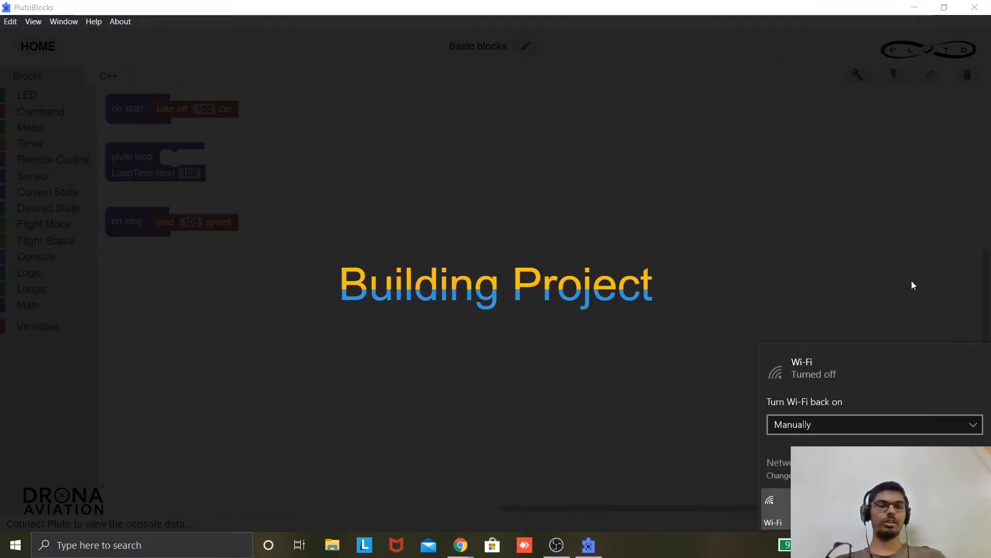
left_click(773, 509)
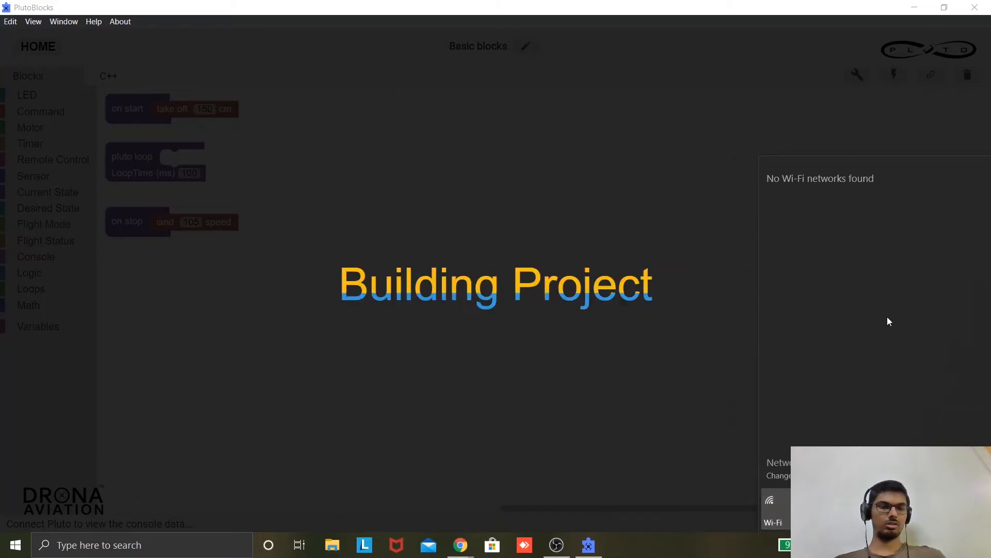
left_click(773, 509)
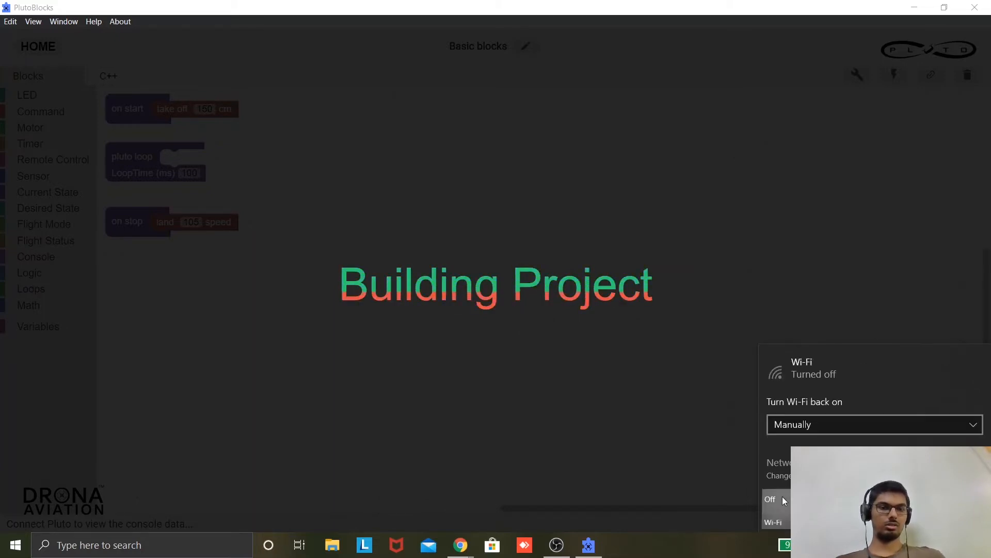
left_click(773, 509)
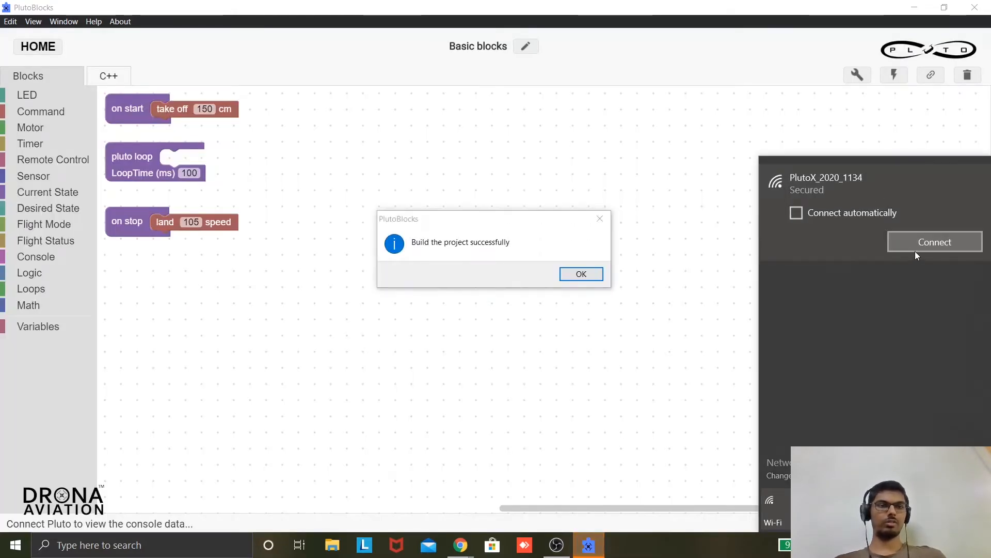
left_click(934, 242)
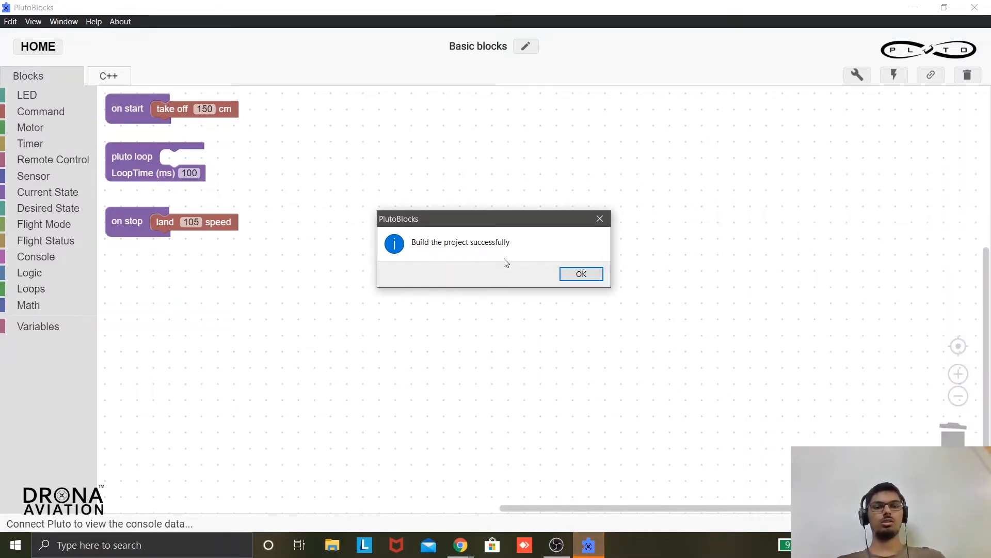
left_click(581, 273)
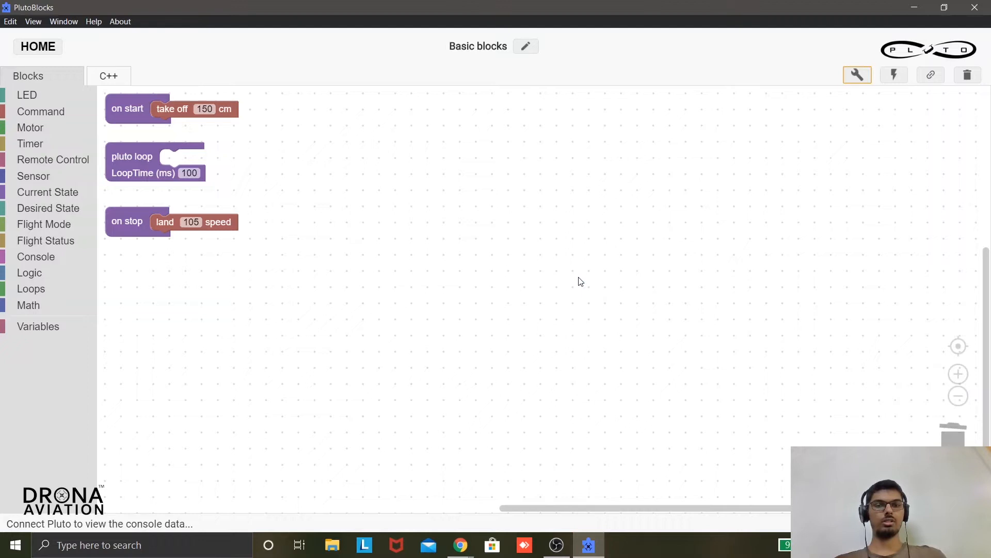
mouse_move(783, 386)
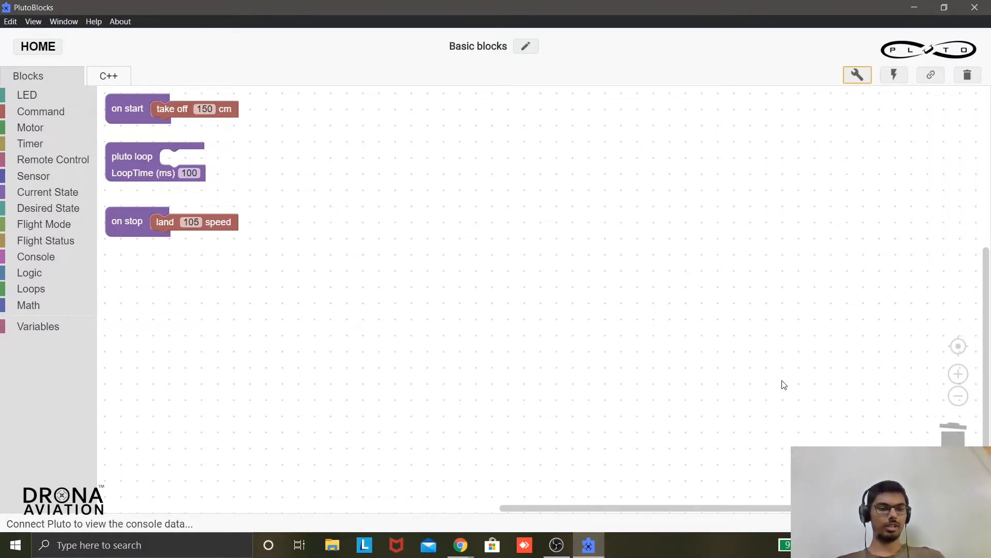
mouse_move(894, 74)
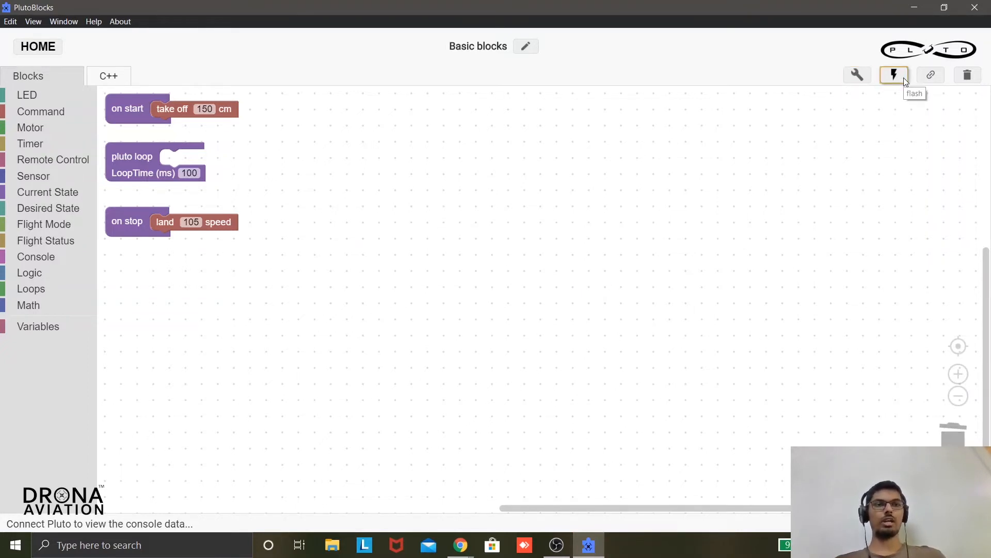
Flash the firmware to the drone, accepting the disconnect warning and the success message.
left_click(893, 74)
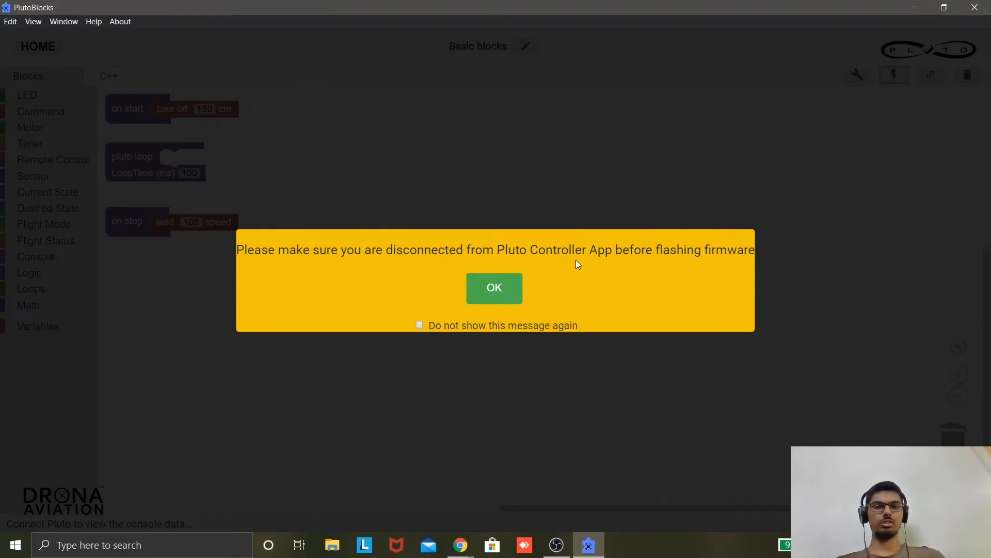
left_click(494, 288)
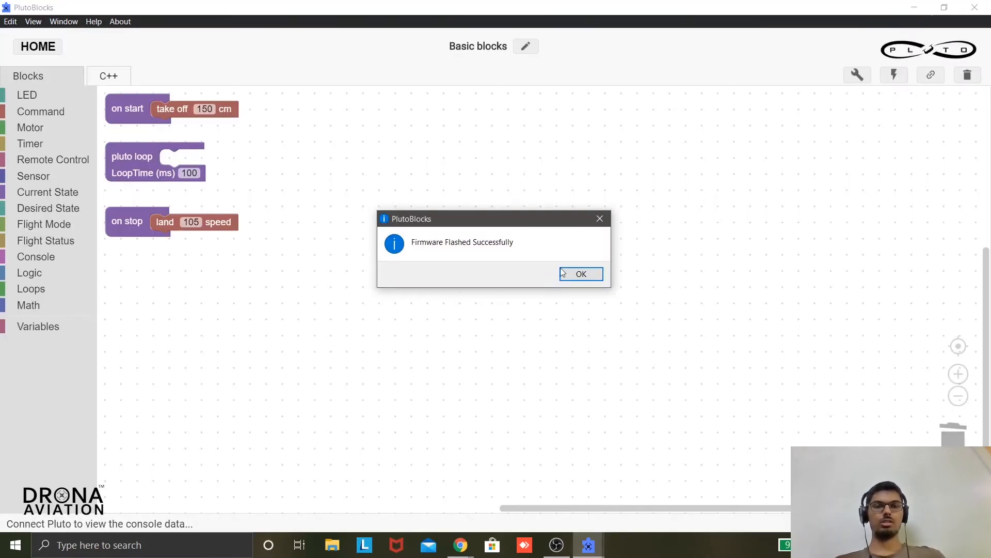
left_click(580, 273)
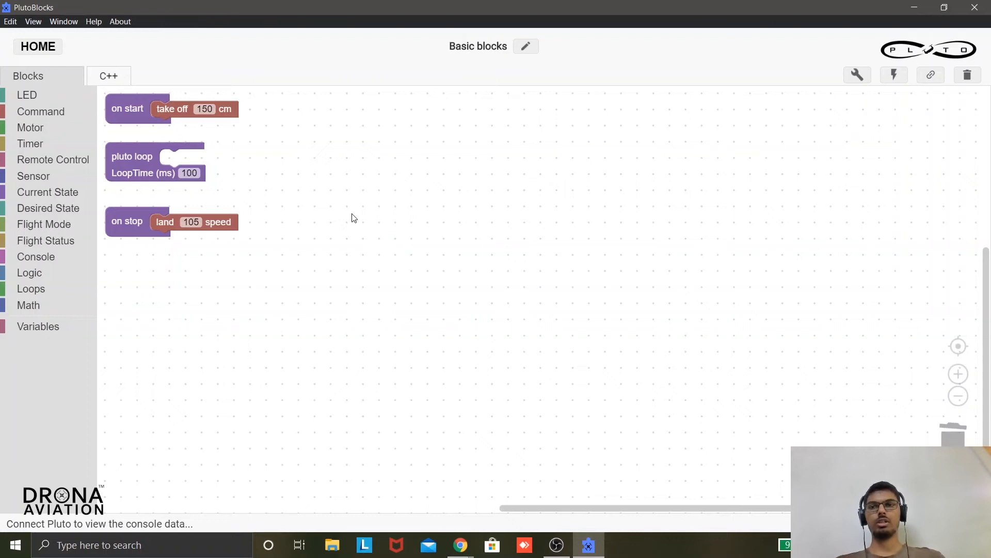
Delete the take off and land blocks and add an if with a comparison on RC Pitch in the loop.
left_click_drag(172, 108, 942, 441)
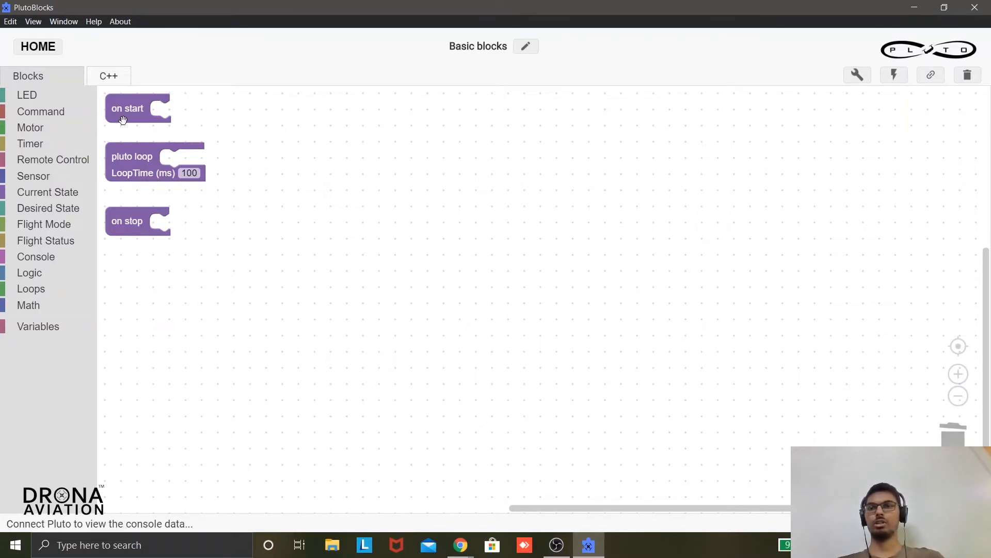
mouse_move(57, 257)
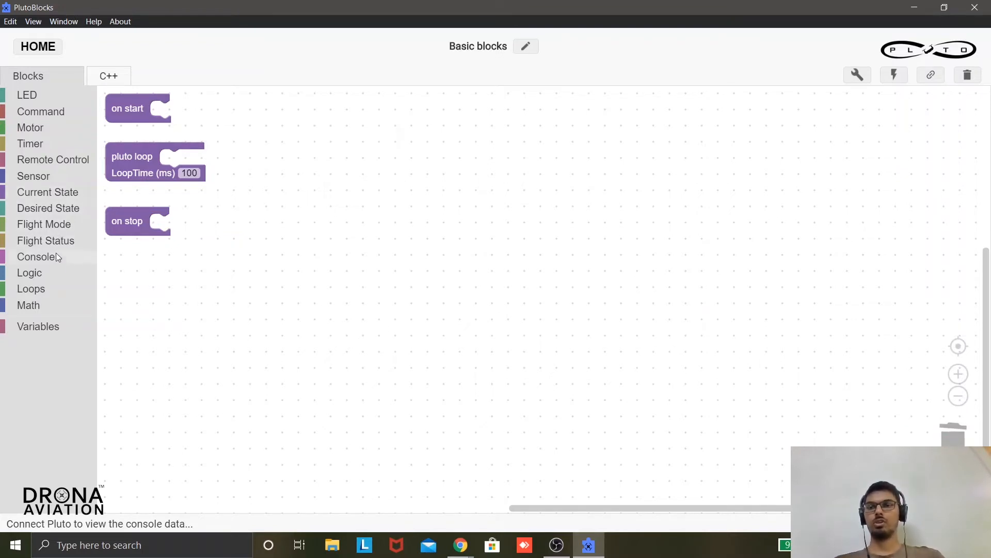
left_click(29, 273)
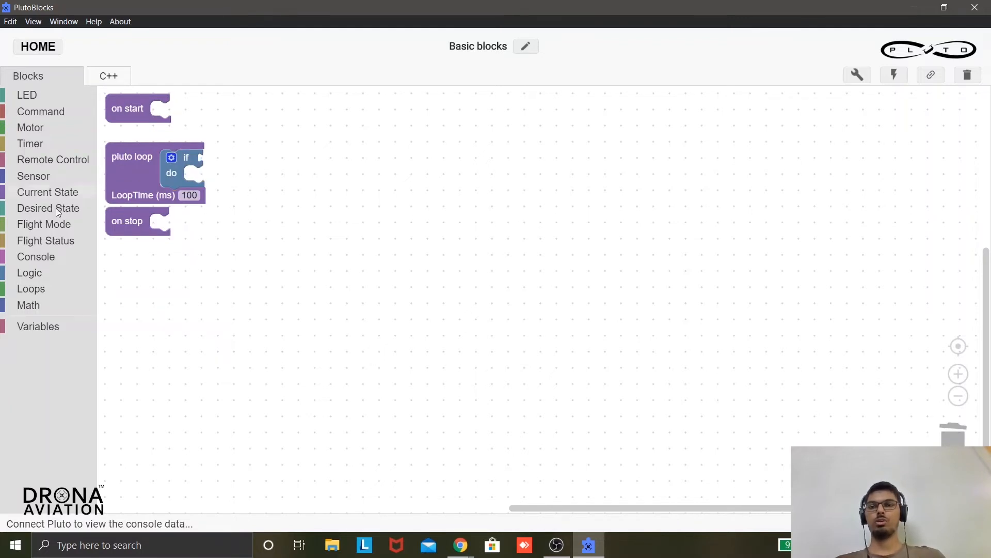
mouse_move(49, 282)
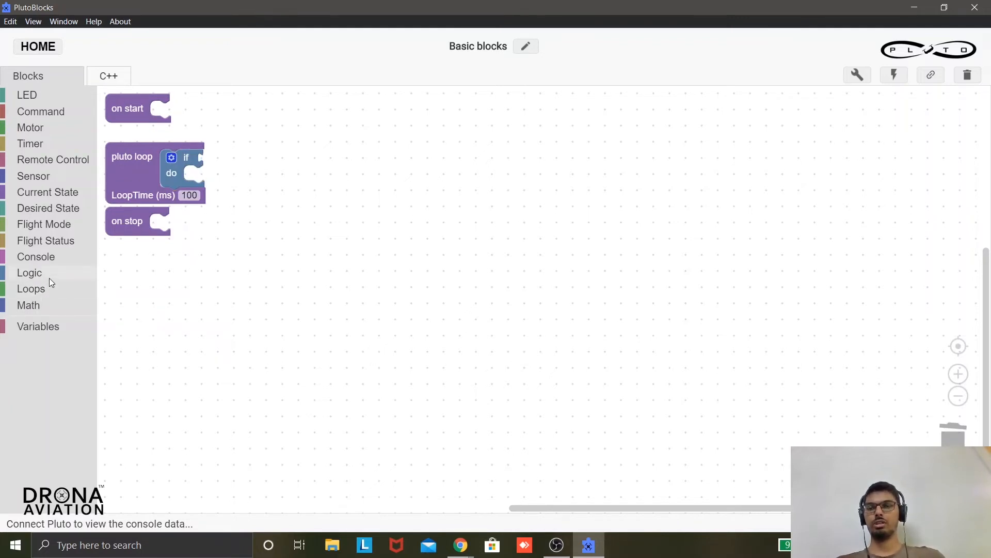
left_click(29, 273)
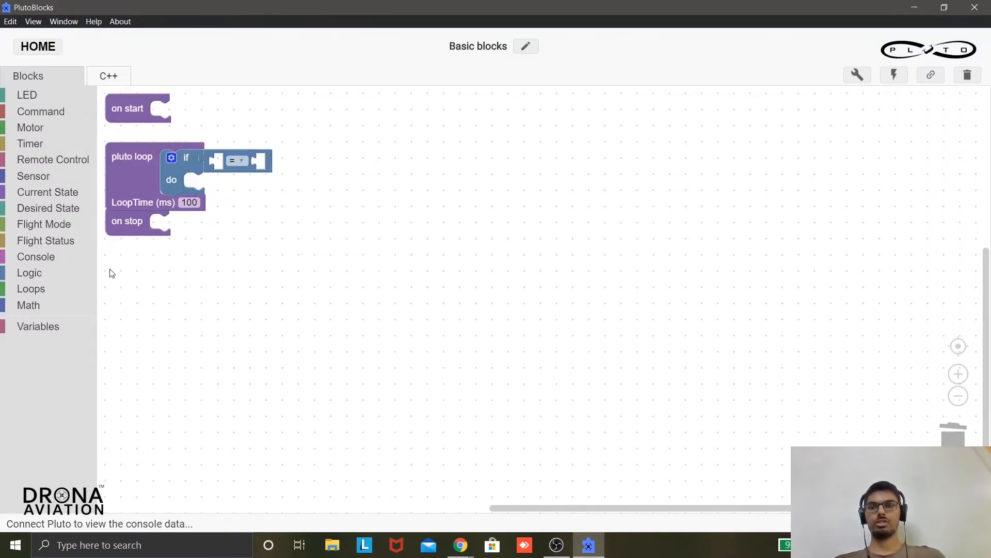
left_click(53, 159)
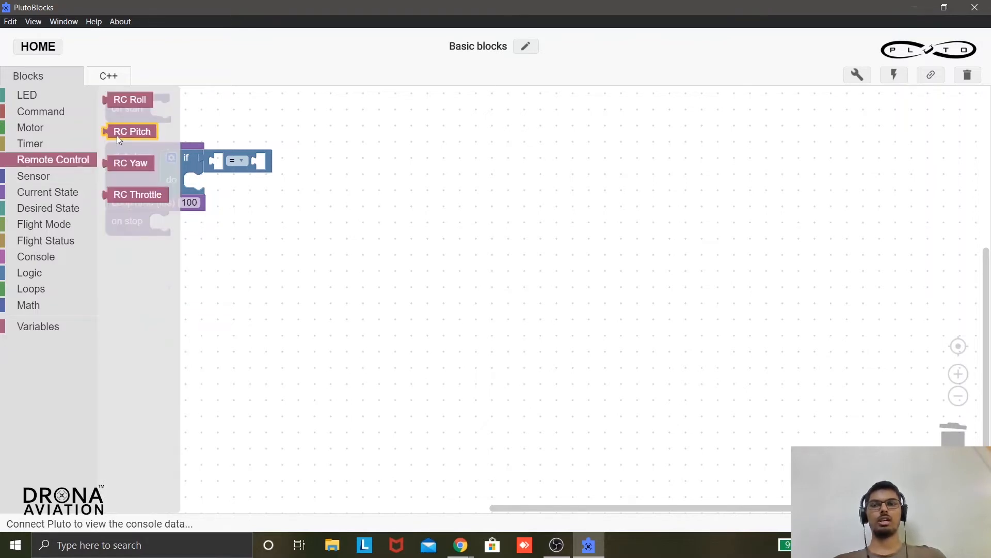
left_click_drag(131, 131, 237, 160)
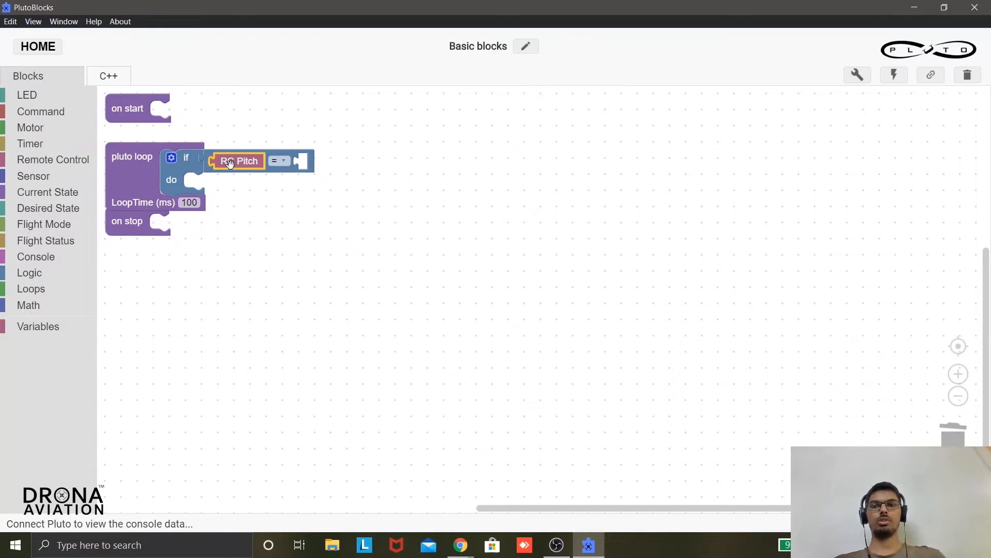
mouse_move(68, 308)
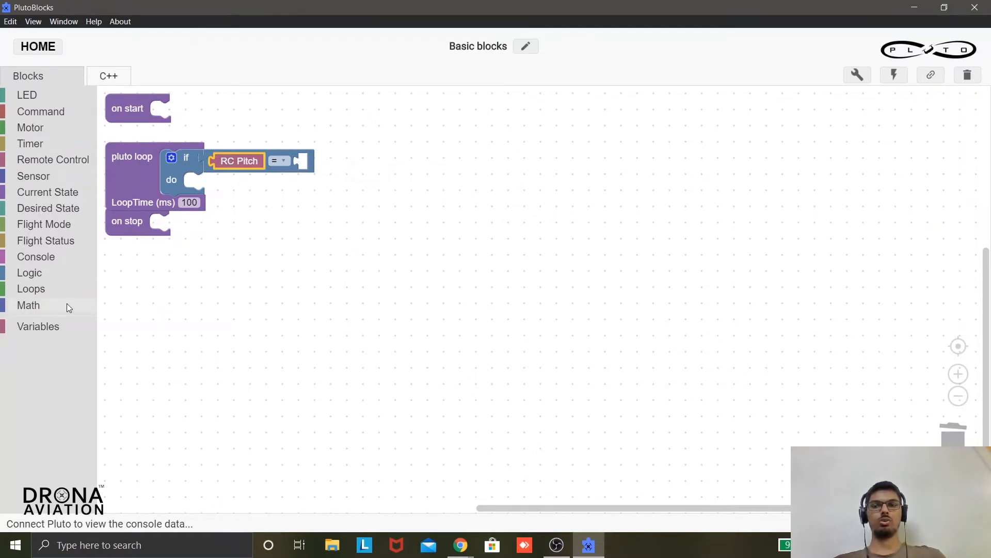
Complete the condition as RC Pitch greater than 1500 with a Math number block.
left_click(28, 305)
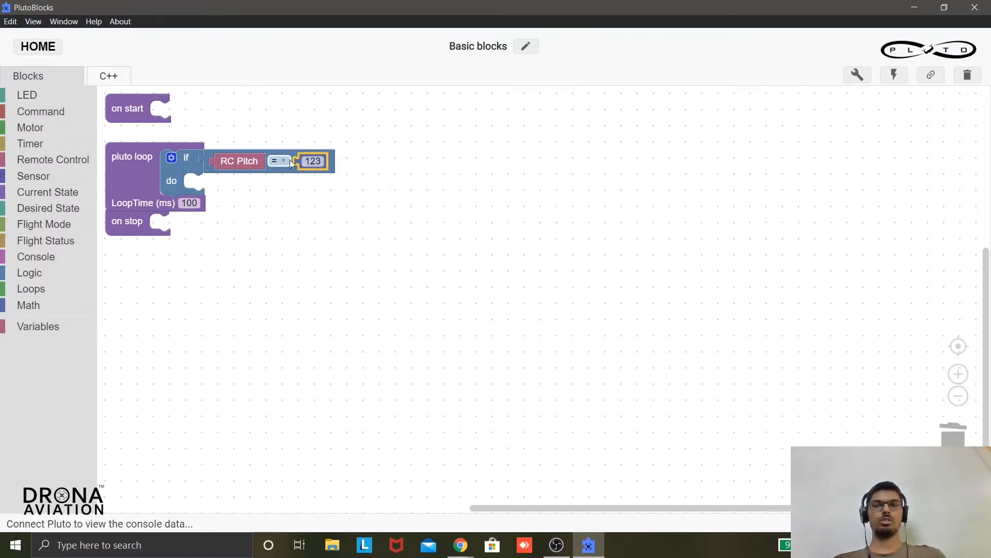
left_click(277, 162)
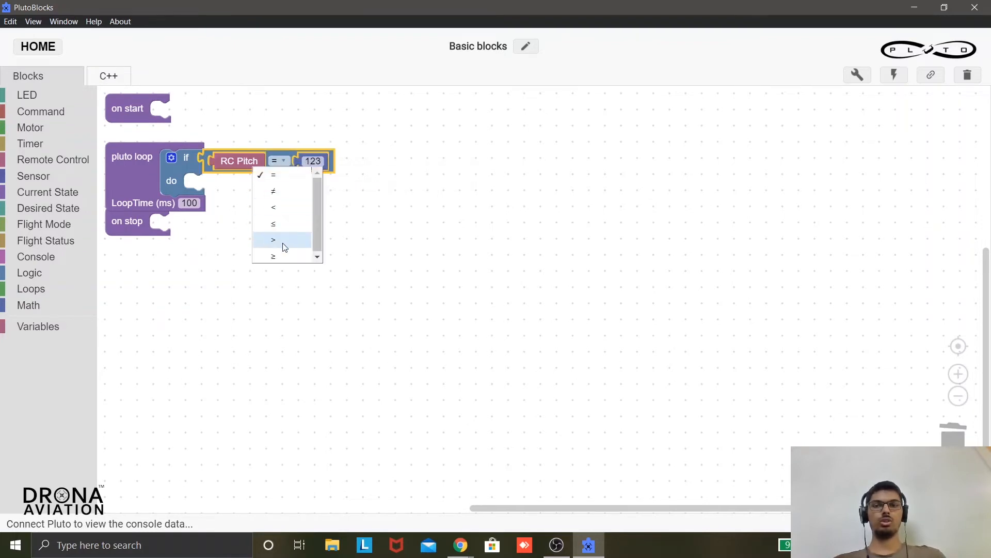
left_click(273, 240)
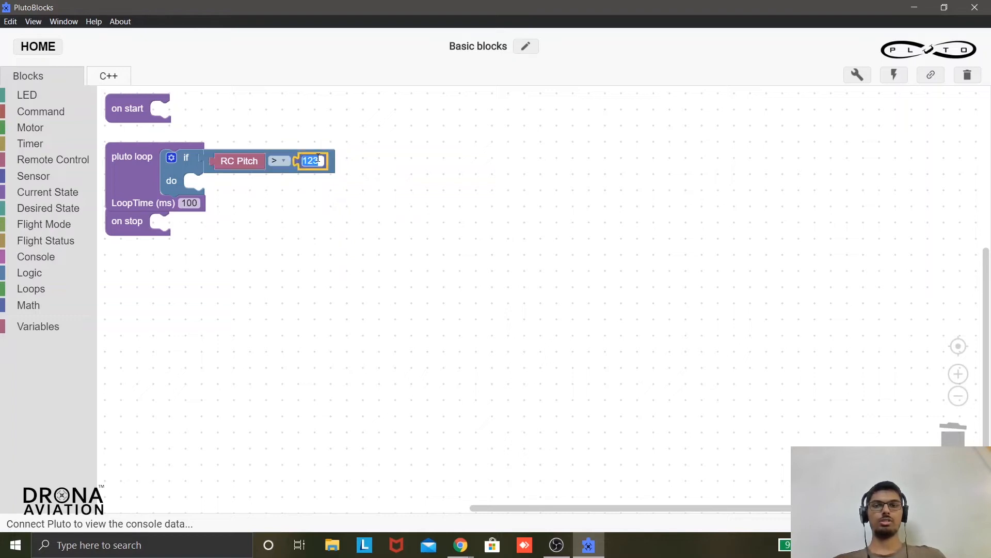
type("1500")
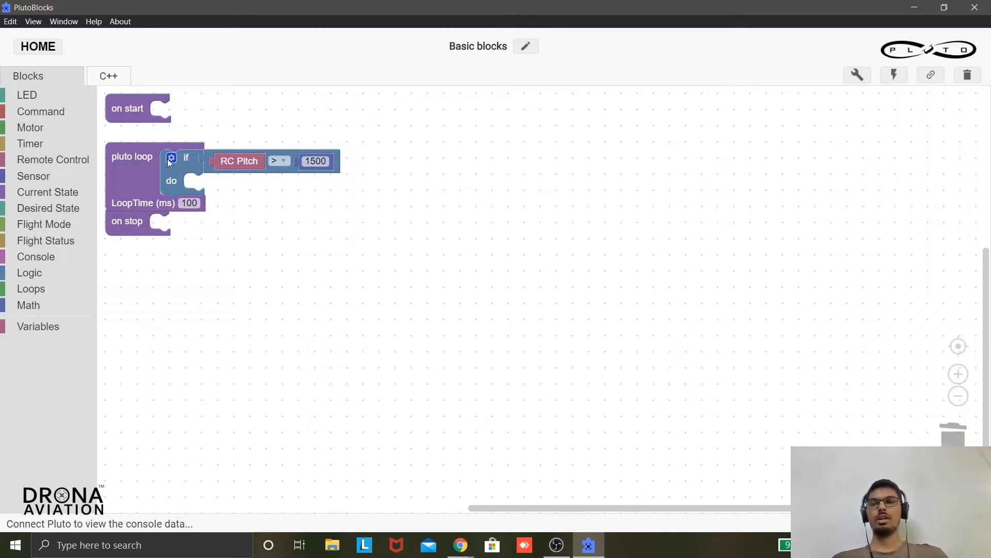
Put RED ON in the if's do section and add an else-if branch to the block.
left_click(27, 94)
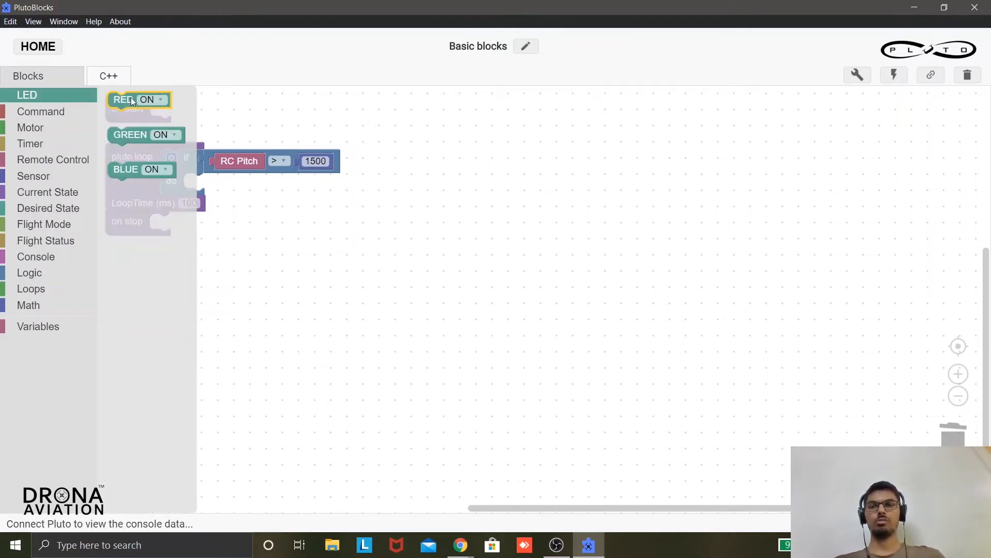
left_click_drag(134, 99, 209, 176)
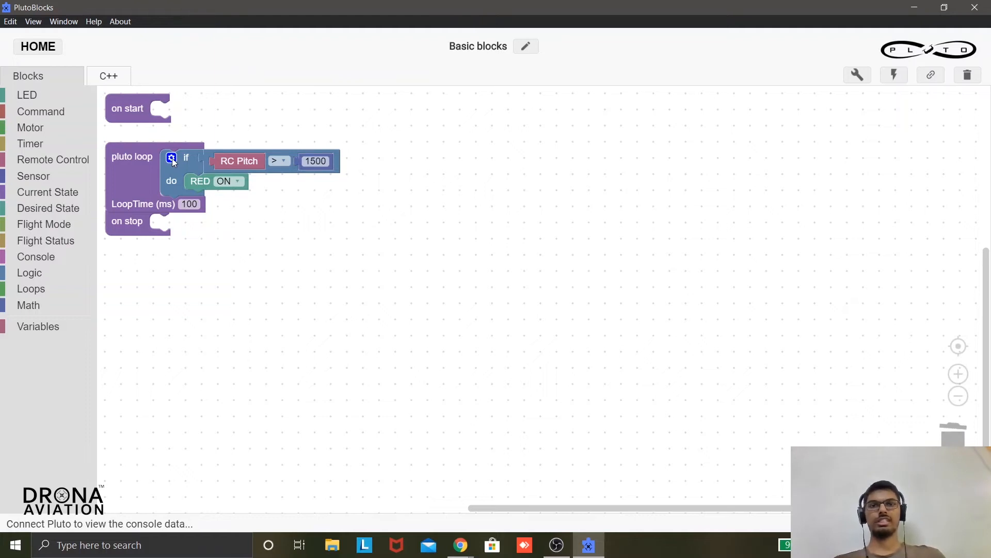
left_click(170, 157)
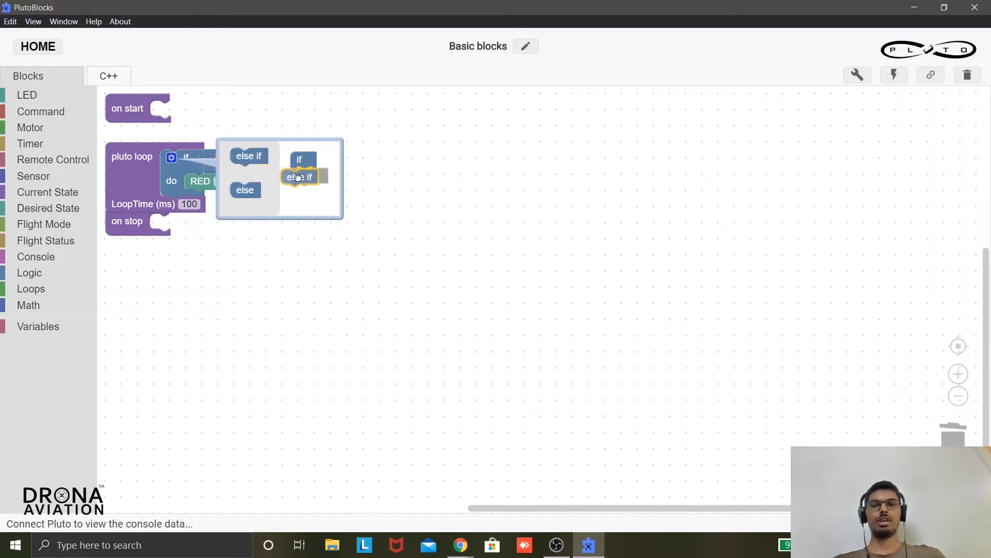
left_click(308, 176)
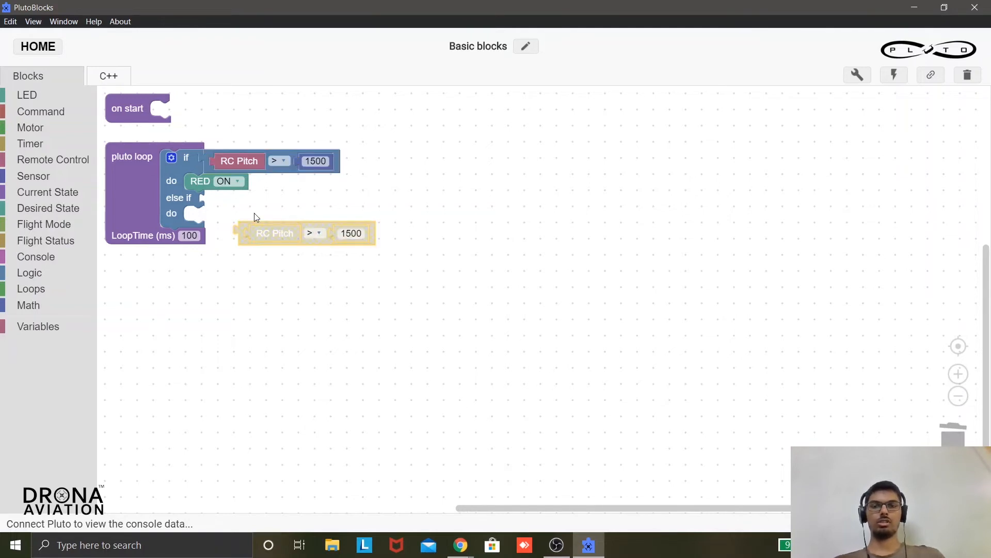
Give the else-if a copied RC Pitch < 1500 condition and a RED OFF block in its do.
left_click_drag(304, 233, 239, 201)
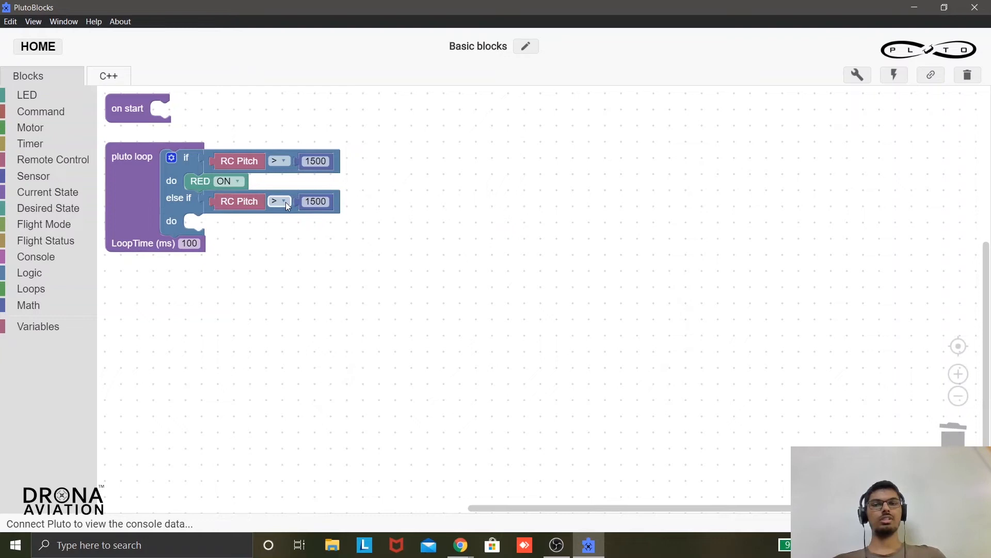
left_click(279, 201)
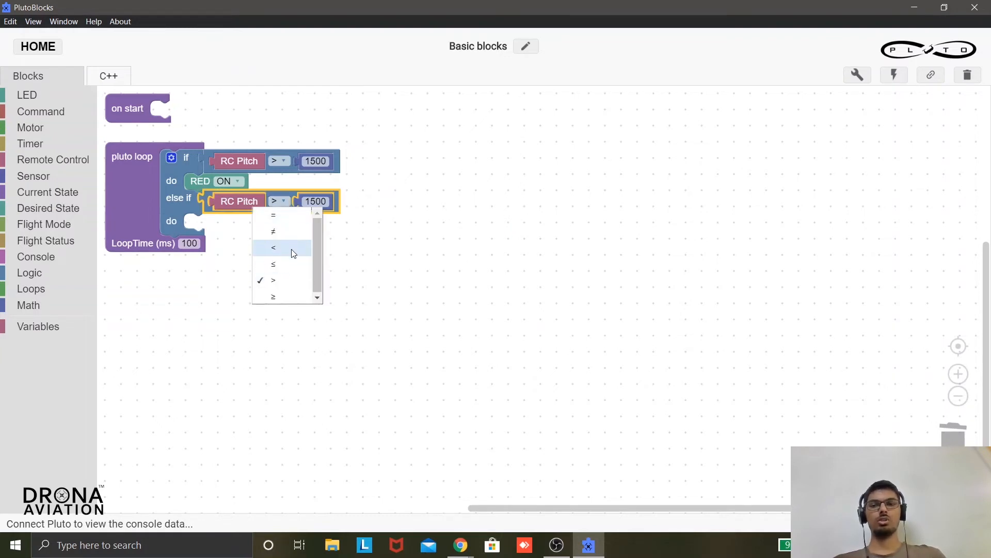
left_click(273, 246)
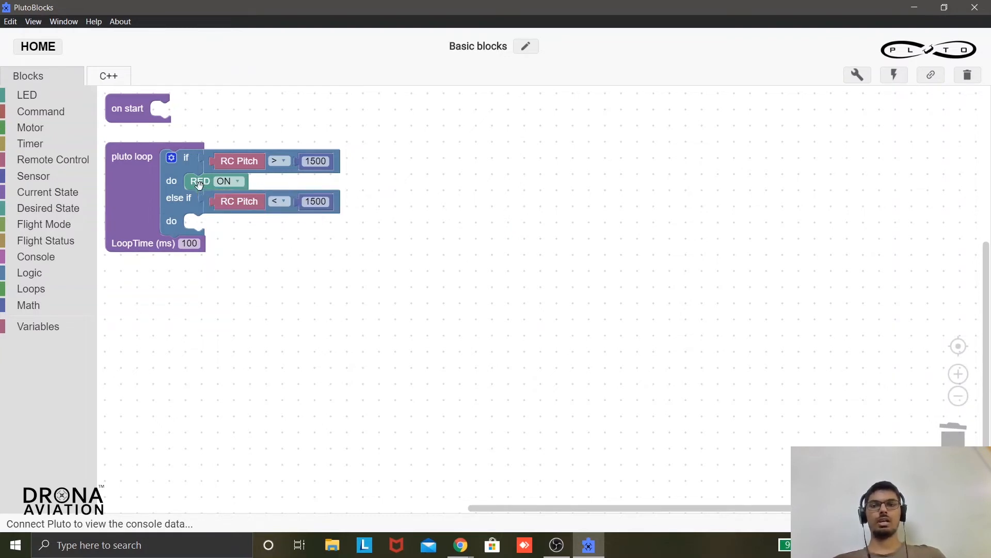
left_click_drag(199, 181, 251, 253)
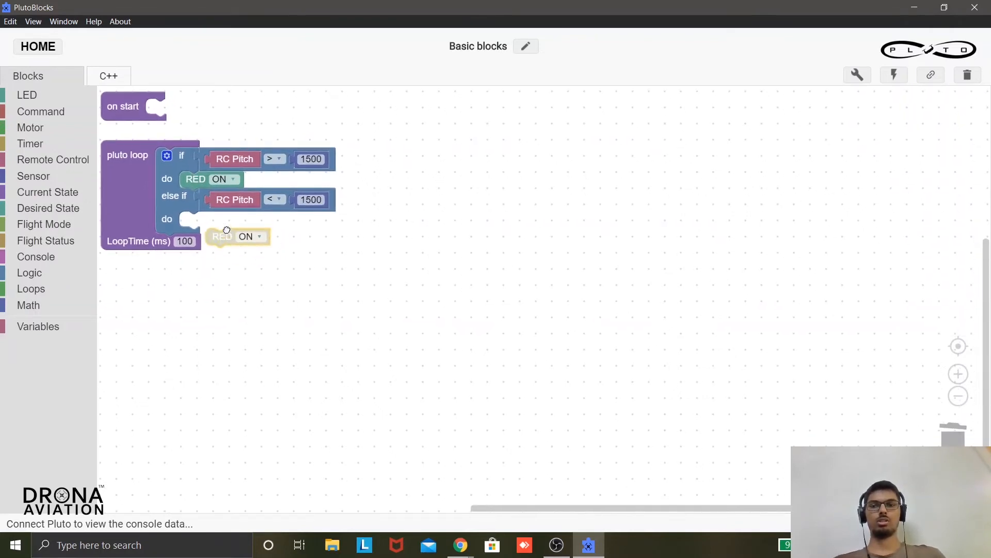
left_click_drag(238, 236, 211, 219)
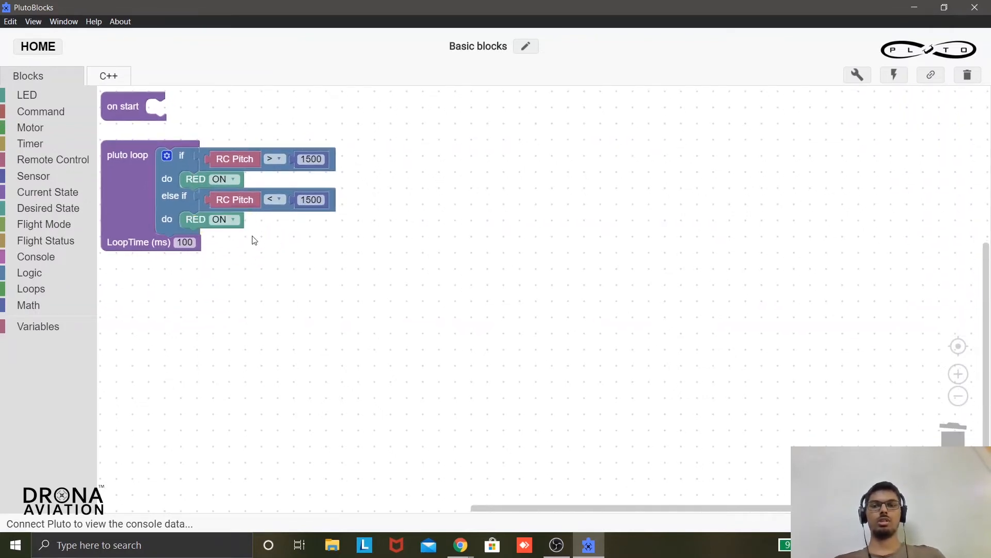
left_click(219, 219)
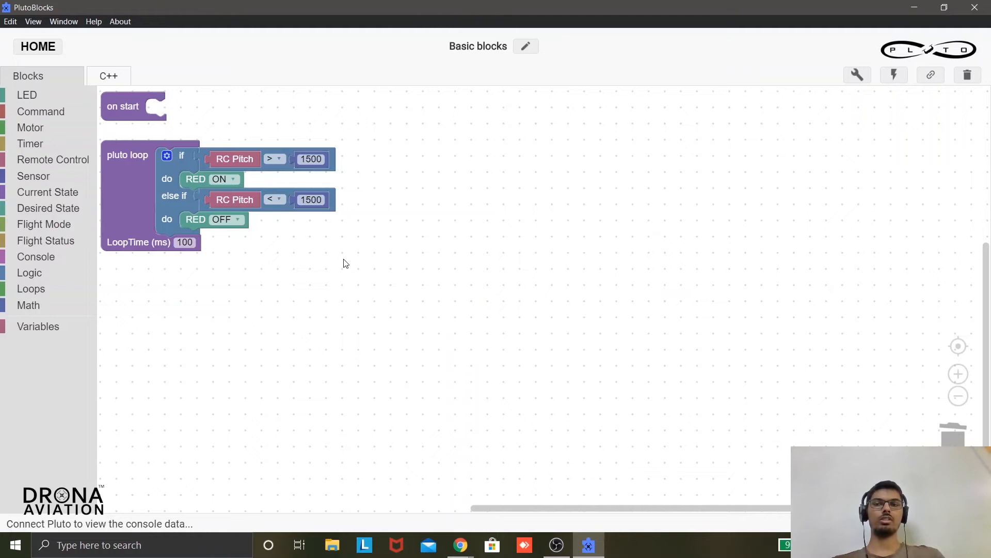
Bring up the workspace menu to clean up the block layout.
right_click(345, 263)
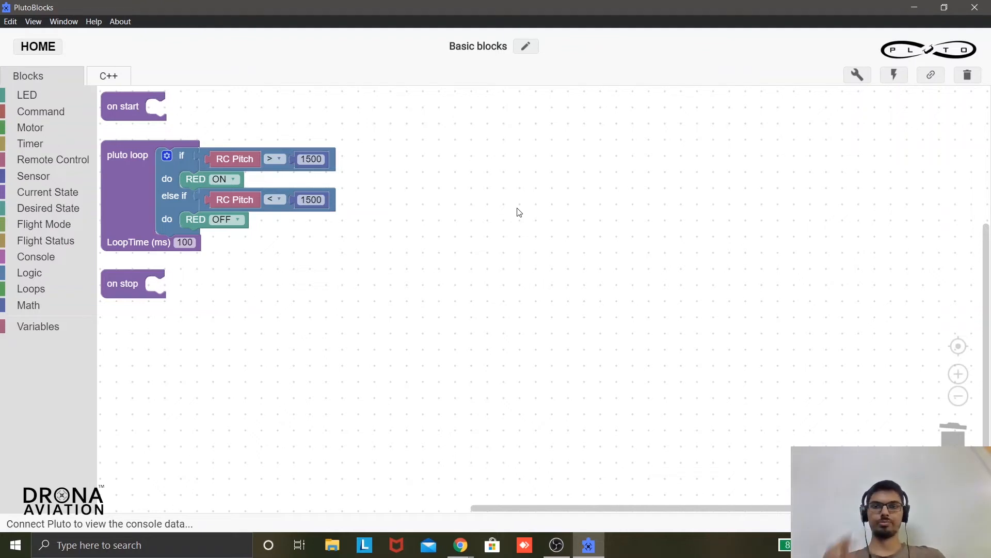
mouse_move(412, 209)
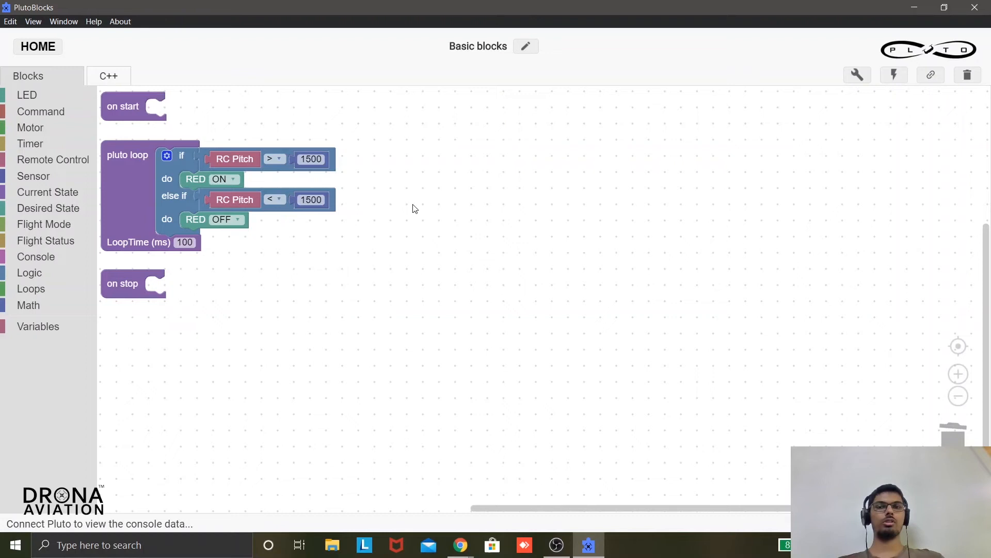
mouse_move(227, 178)
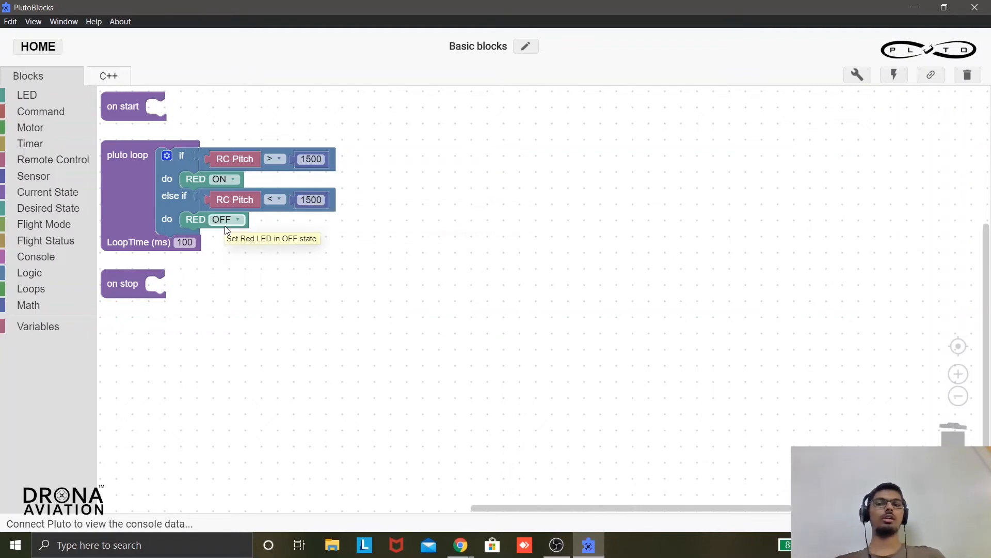
mouse_move(360, 232)
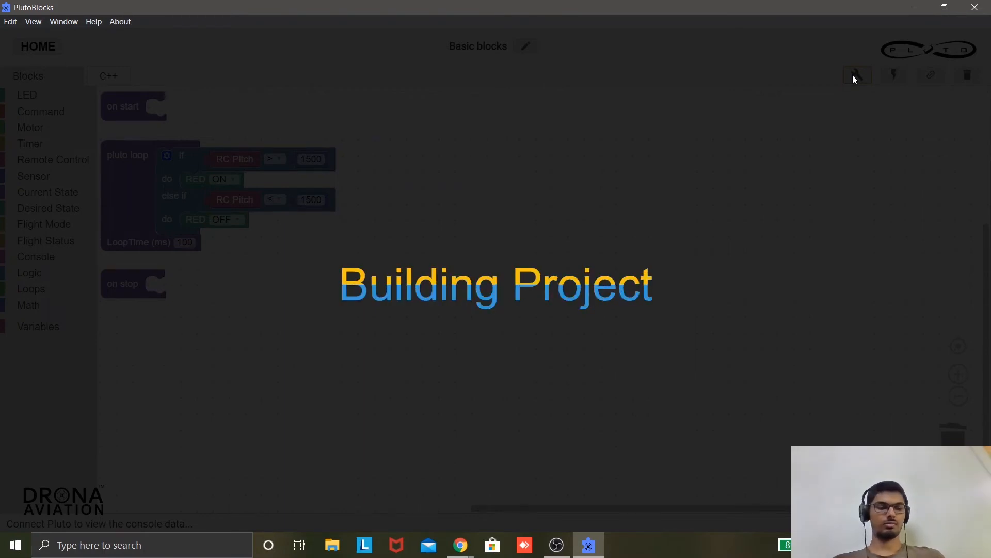
Flash the firmware to the Pluto drone, accepting the disconnect warning and the success message.
left_click(894, 74)
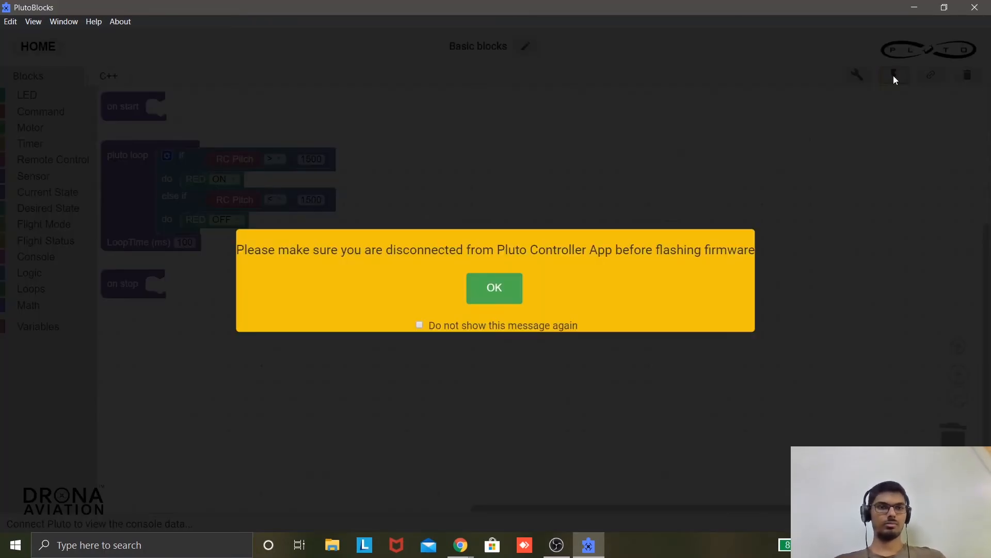
left_click(493, 287)
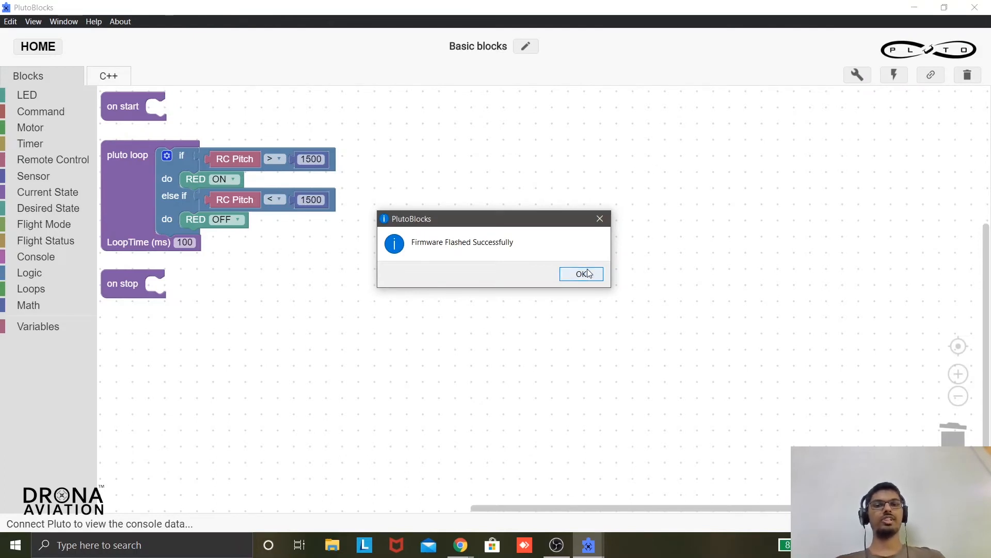
left_click(580, 273)
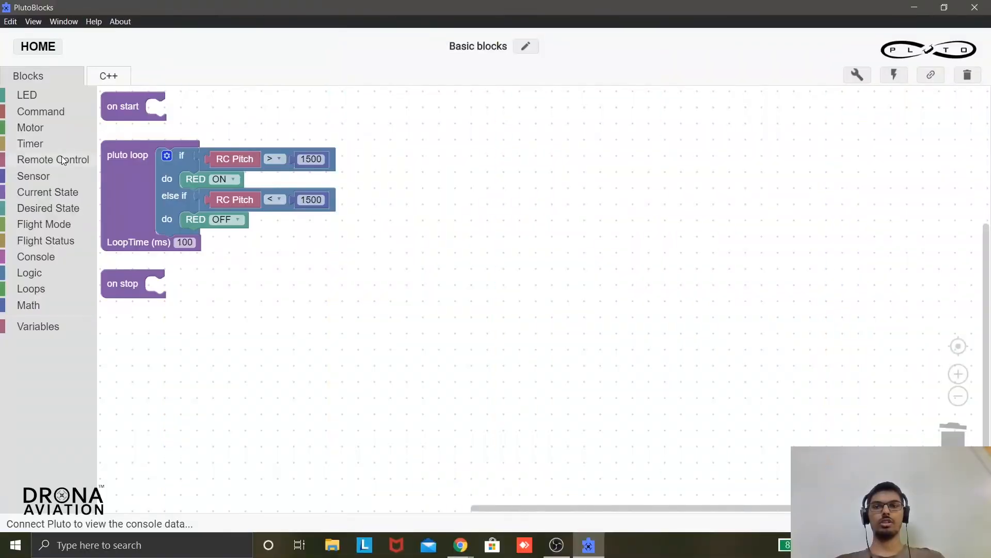
Show the Remote Control blocks RC Roll, RC Pitch, RC Yaw and RC Throttle.
left_click(53, 159)
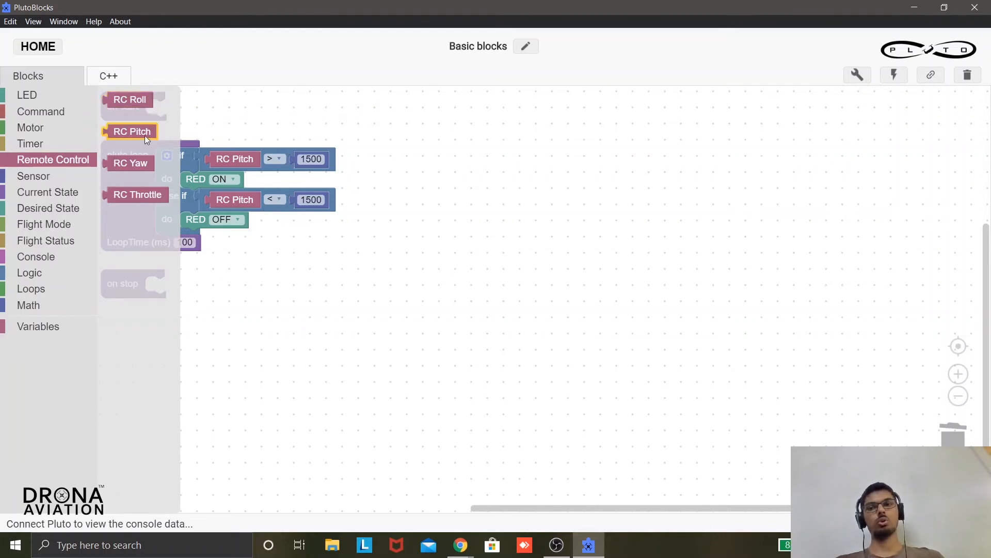
mouse_move(138, 194)
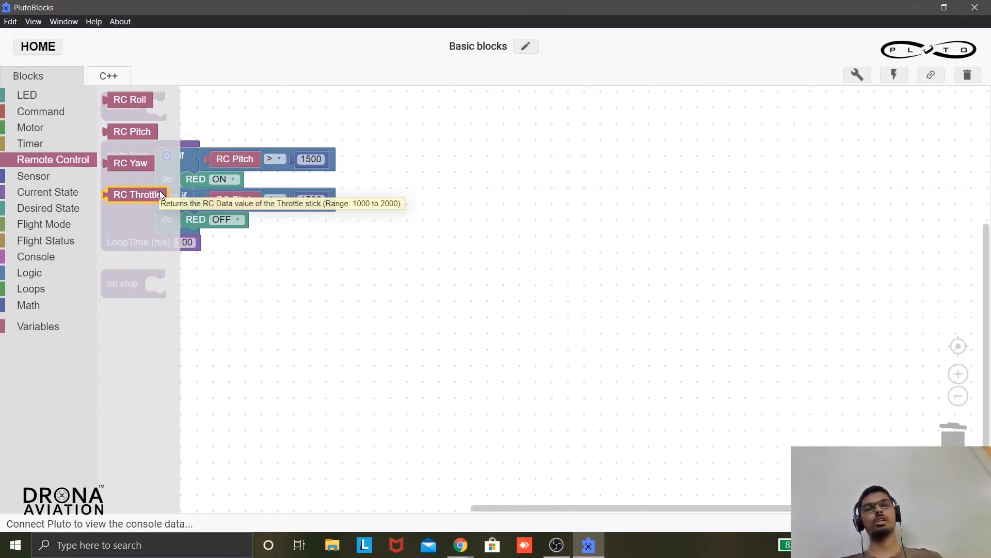
mouse_move(353, 273)
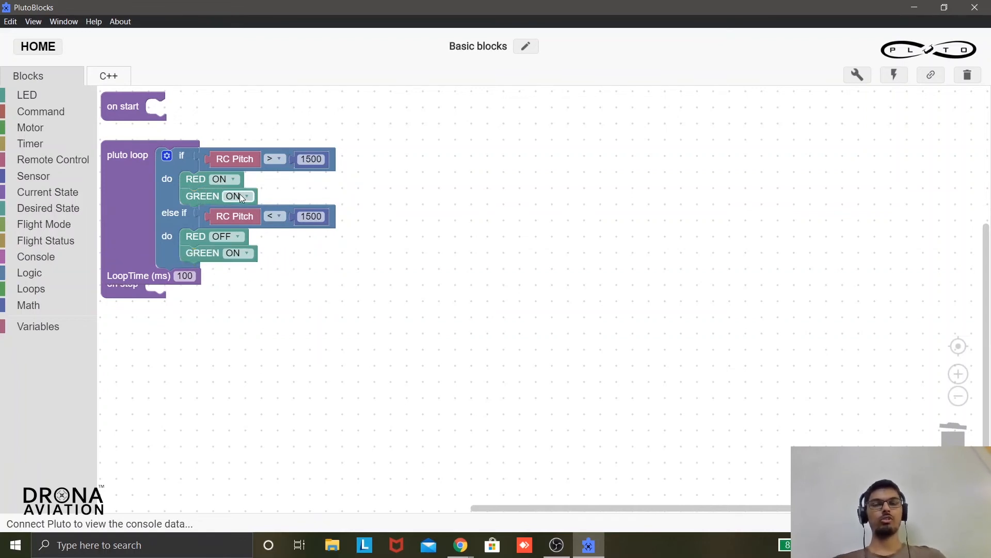
mouse_move(234, 196)
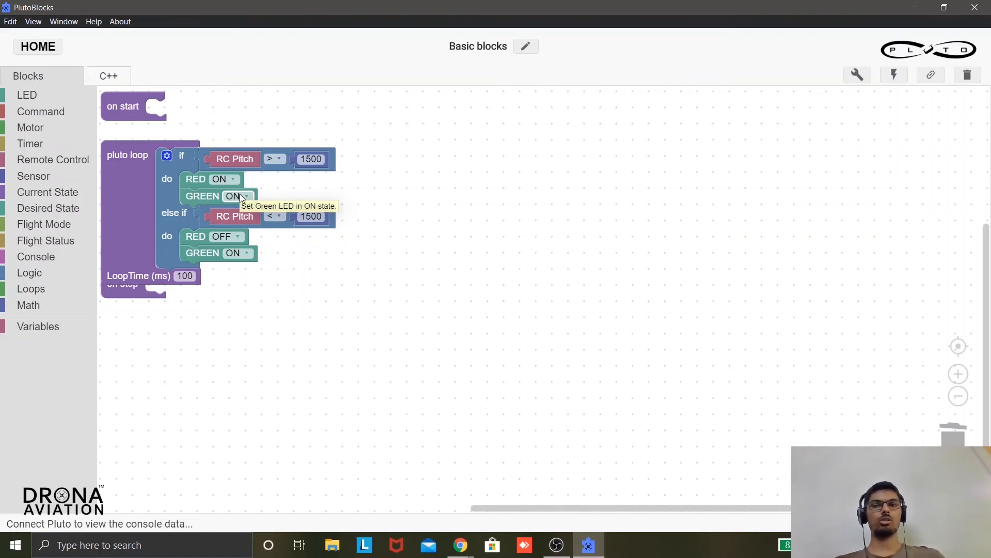
Set the if branch's GREEN LED to OFF and clean up the block layout.
left_click(250, 195)
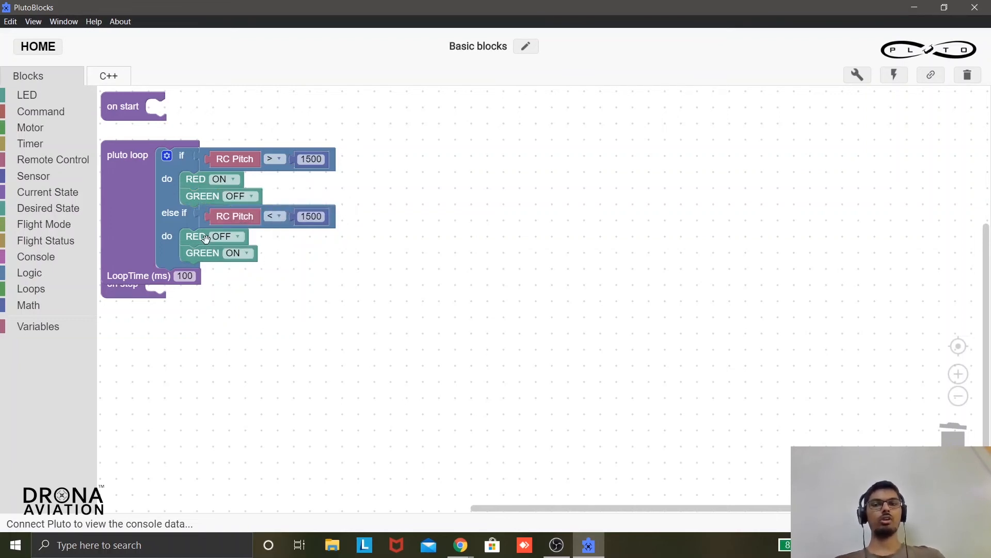
mouse_move(202, 229)
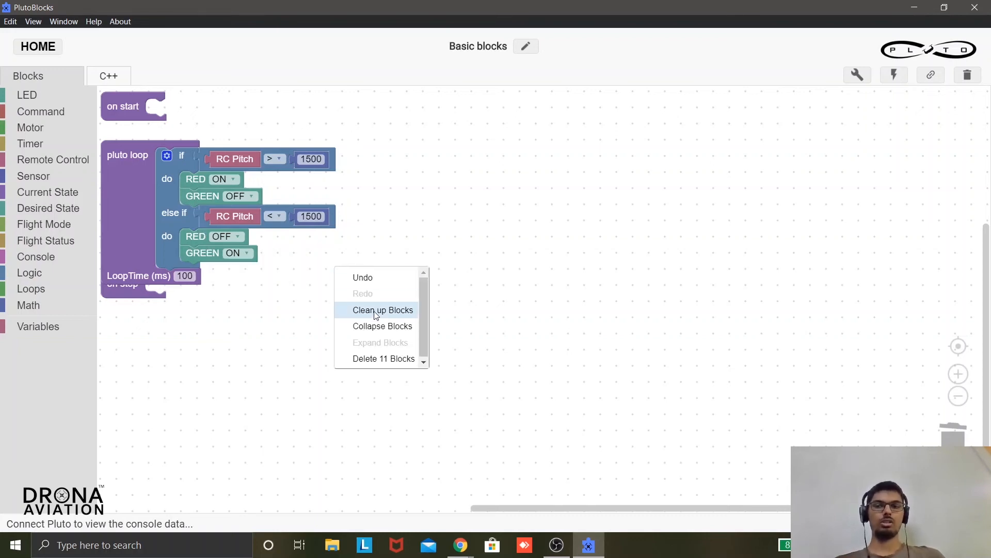
left_click(382, 309)
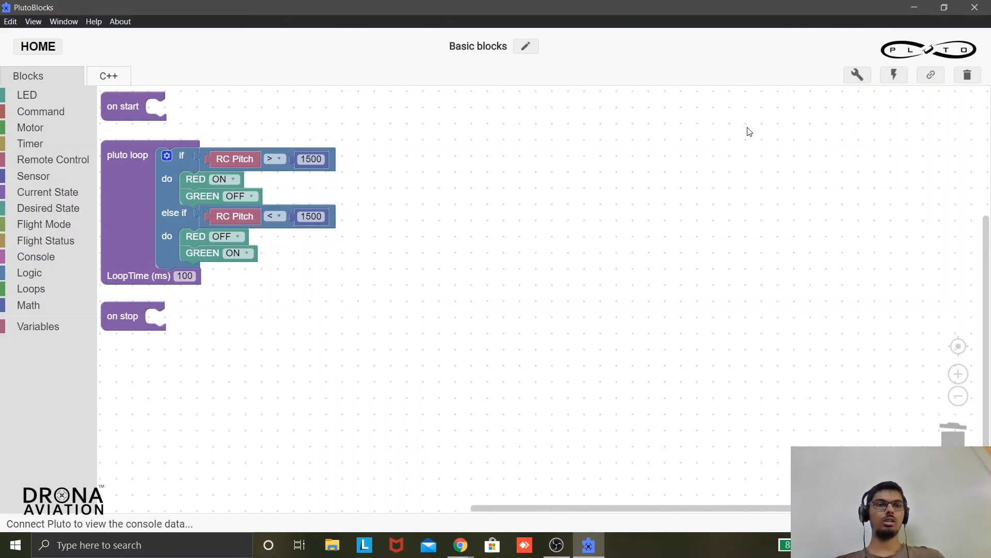
Flash the update, connect the Pluto Controller and raise pitch so the LED turns red.
left_click(894, 74)
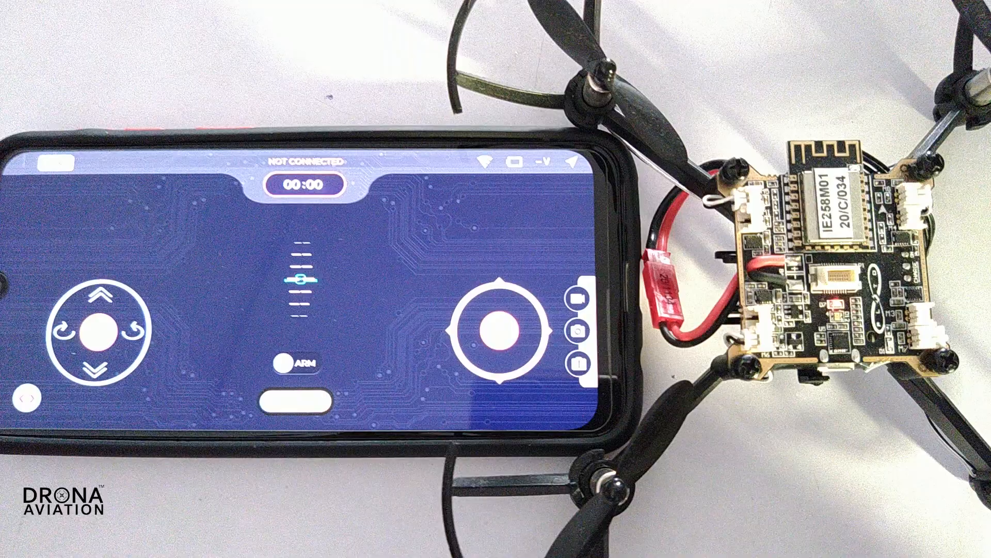
left_click(298, 358)
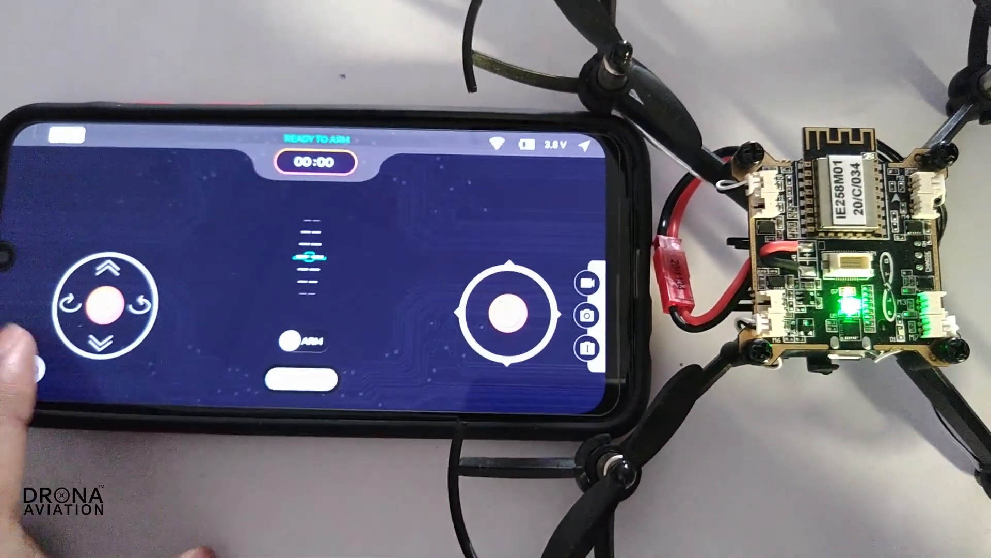
left_click(497, 314)
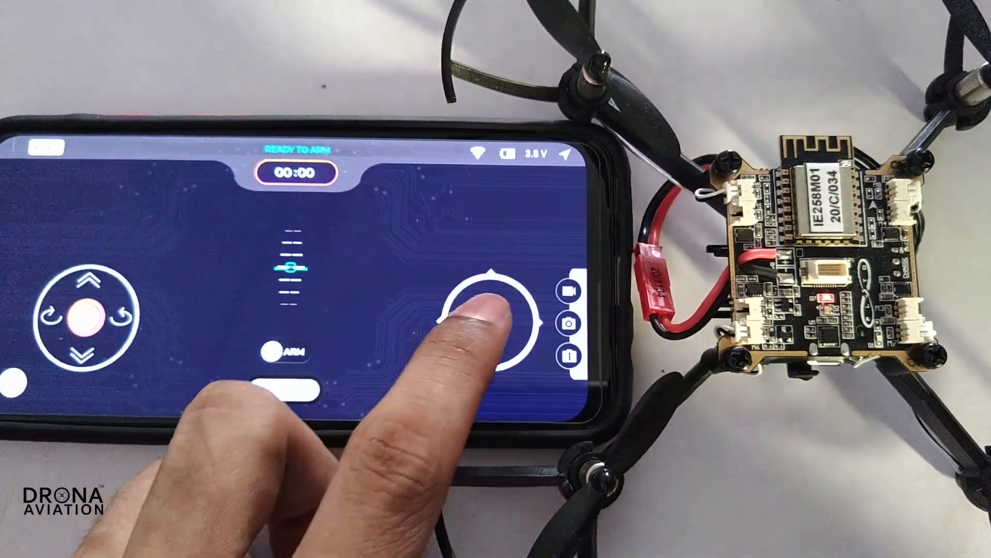